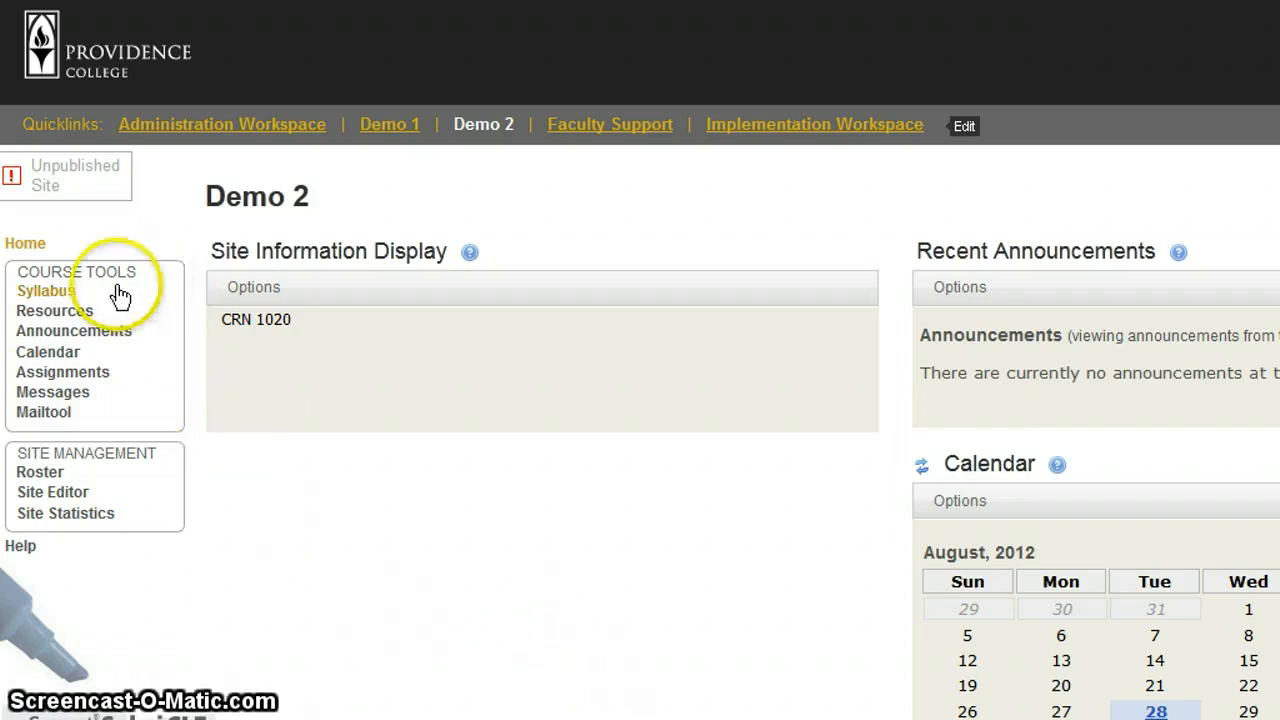
Open the Demo 2 Syllabus tool in Create/Edit mode
click(46, 290)
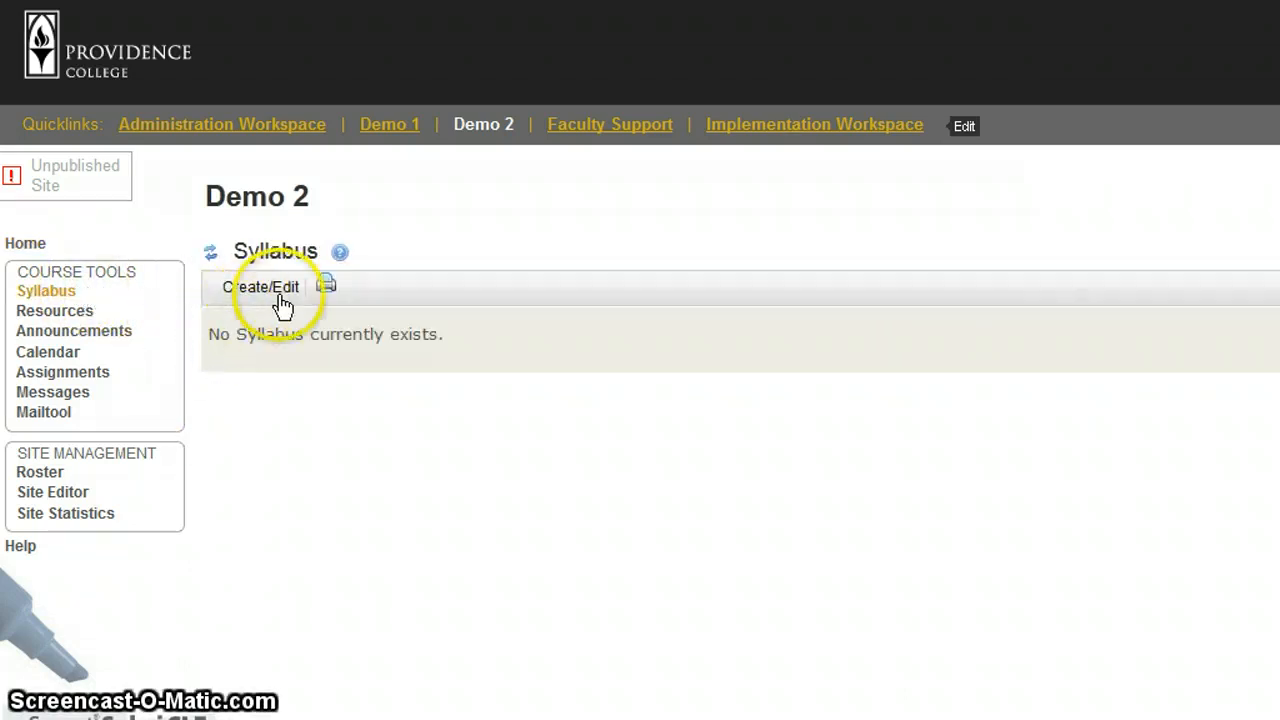
click(260, 287)
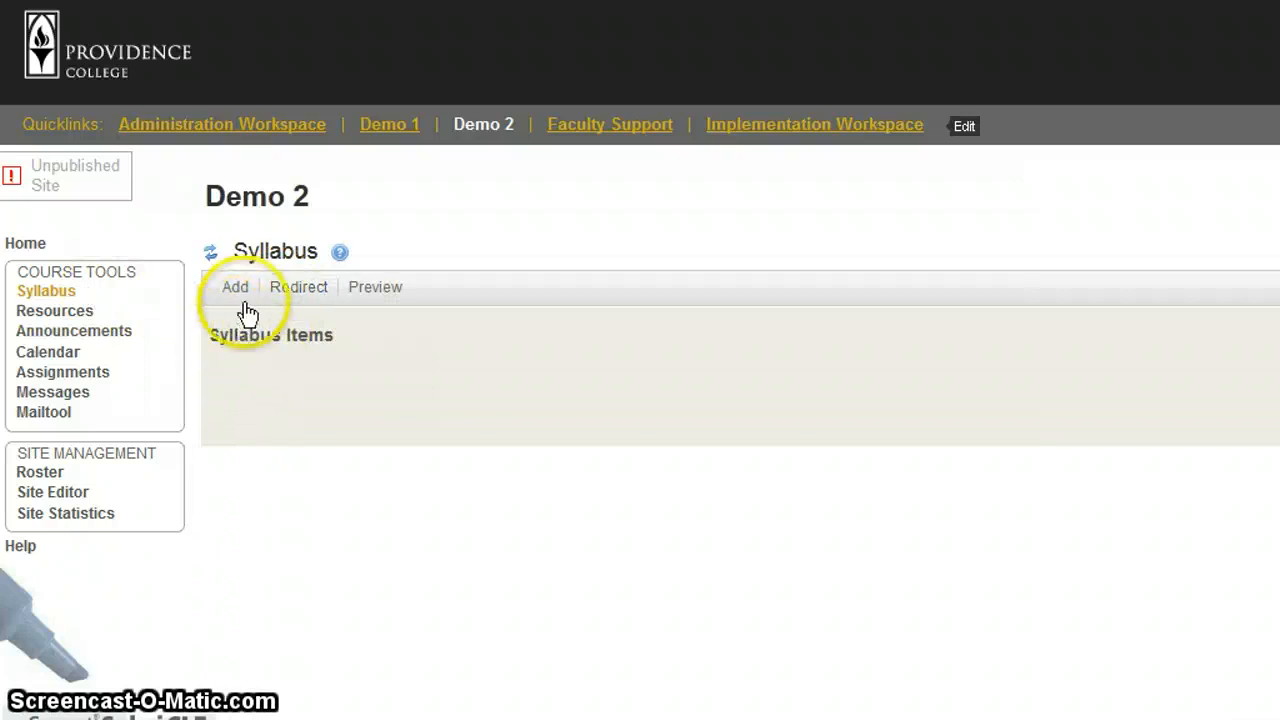
Start a new syllabus item titled 'Syllabus for Demo Class' and scroll to Attachments
click(235, 287)
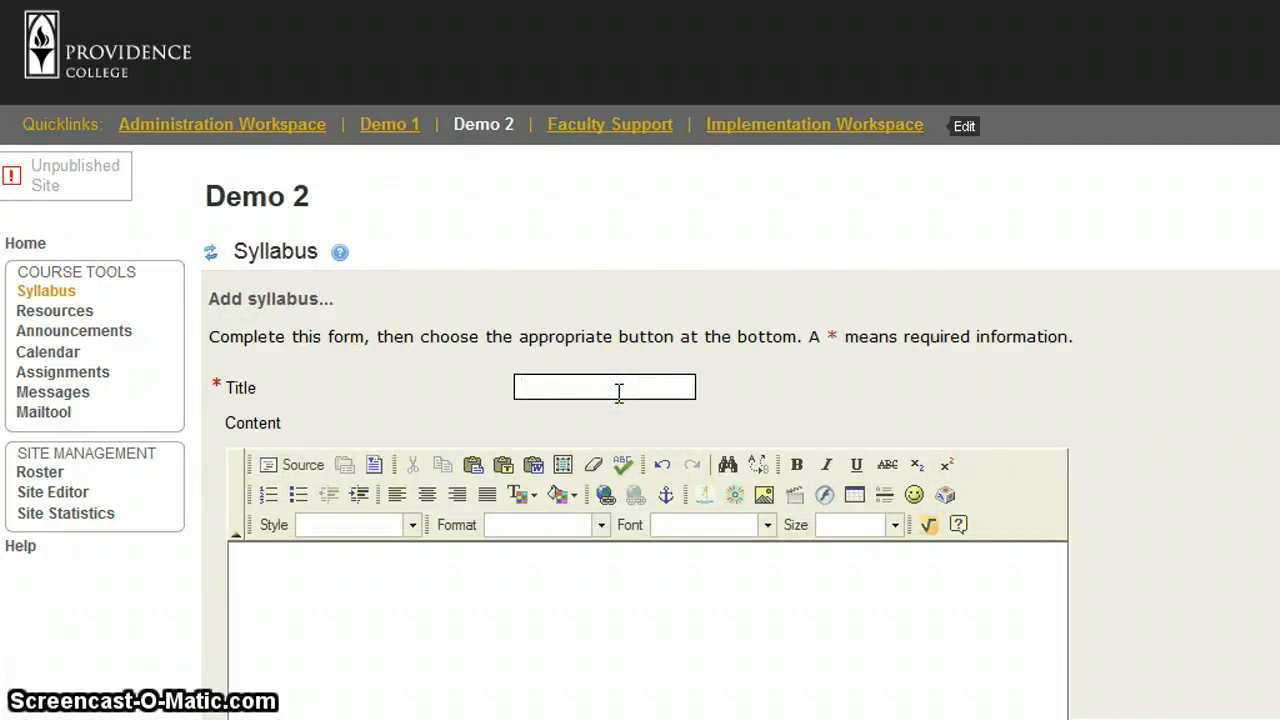
text(Syllabus for)
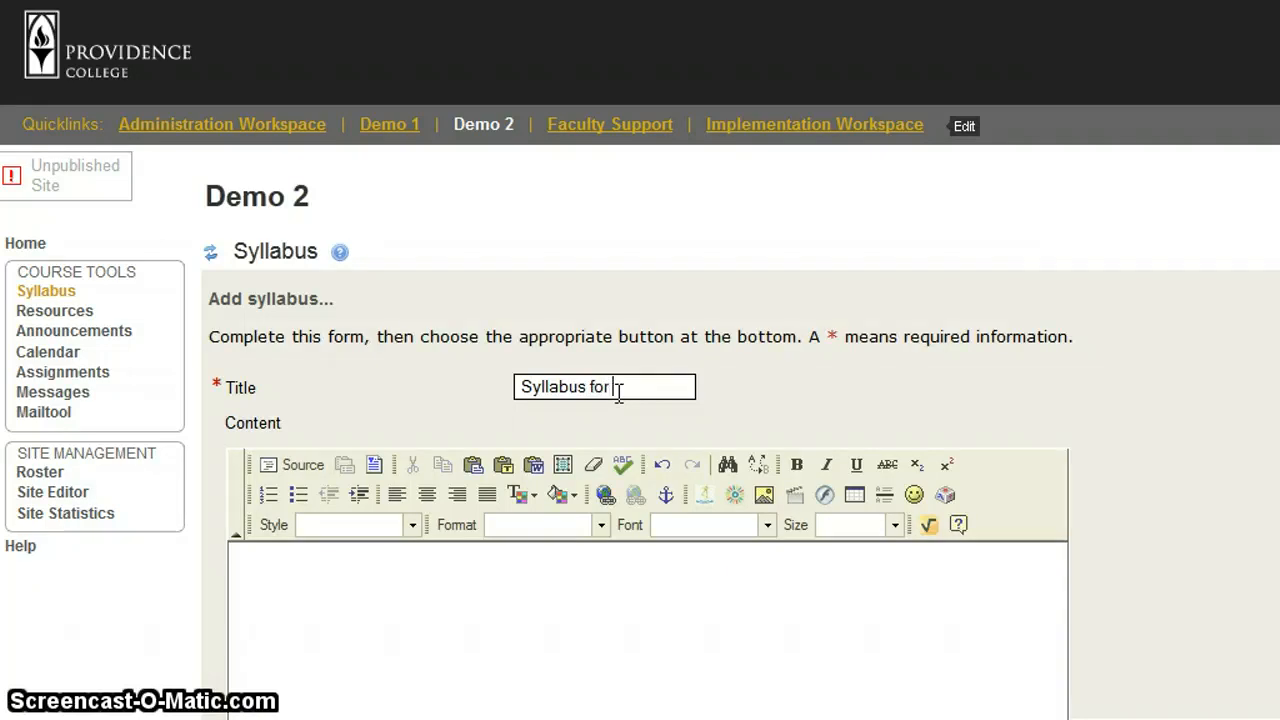
text(Demo)
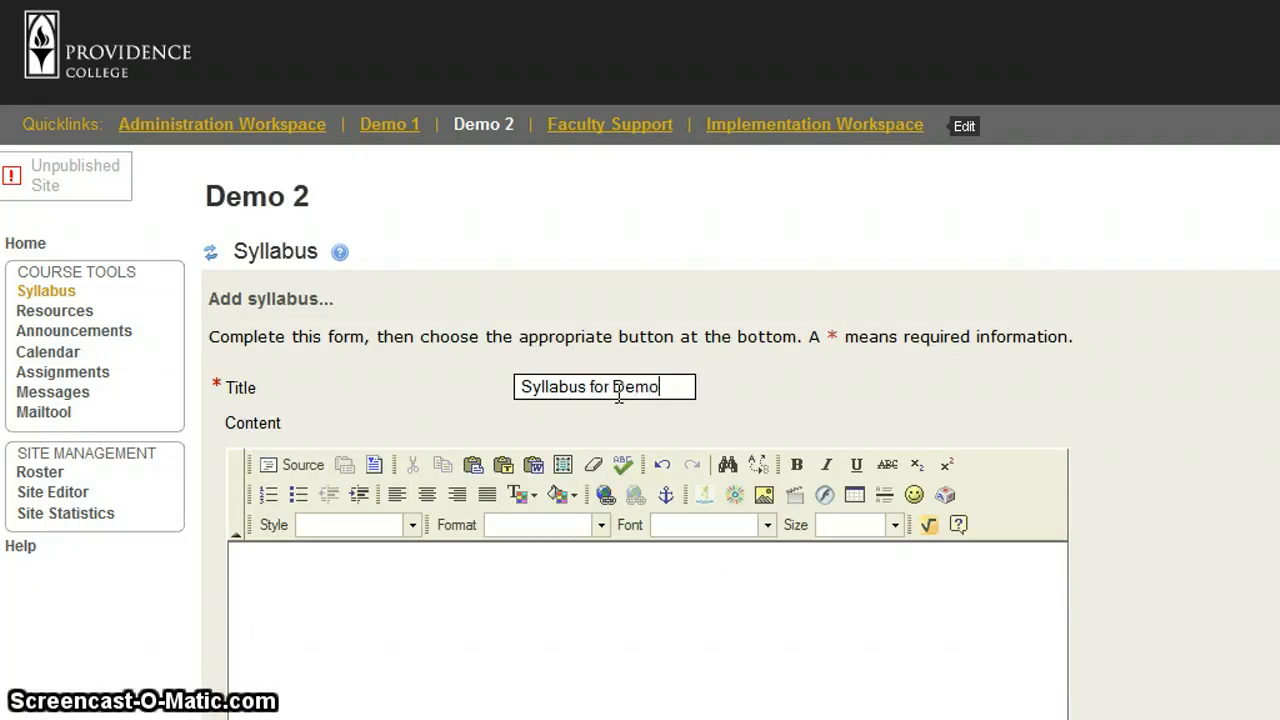
text(Class)
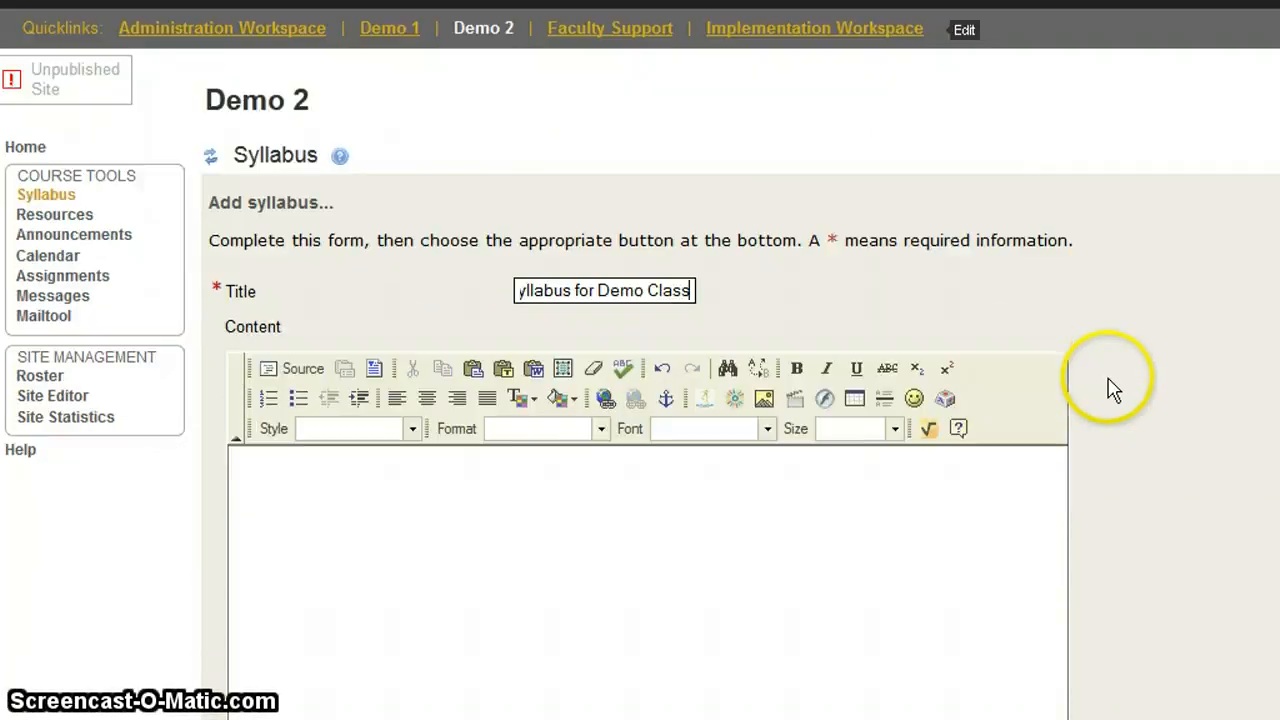
scroll(down, 3)
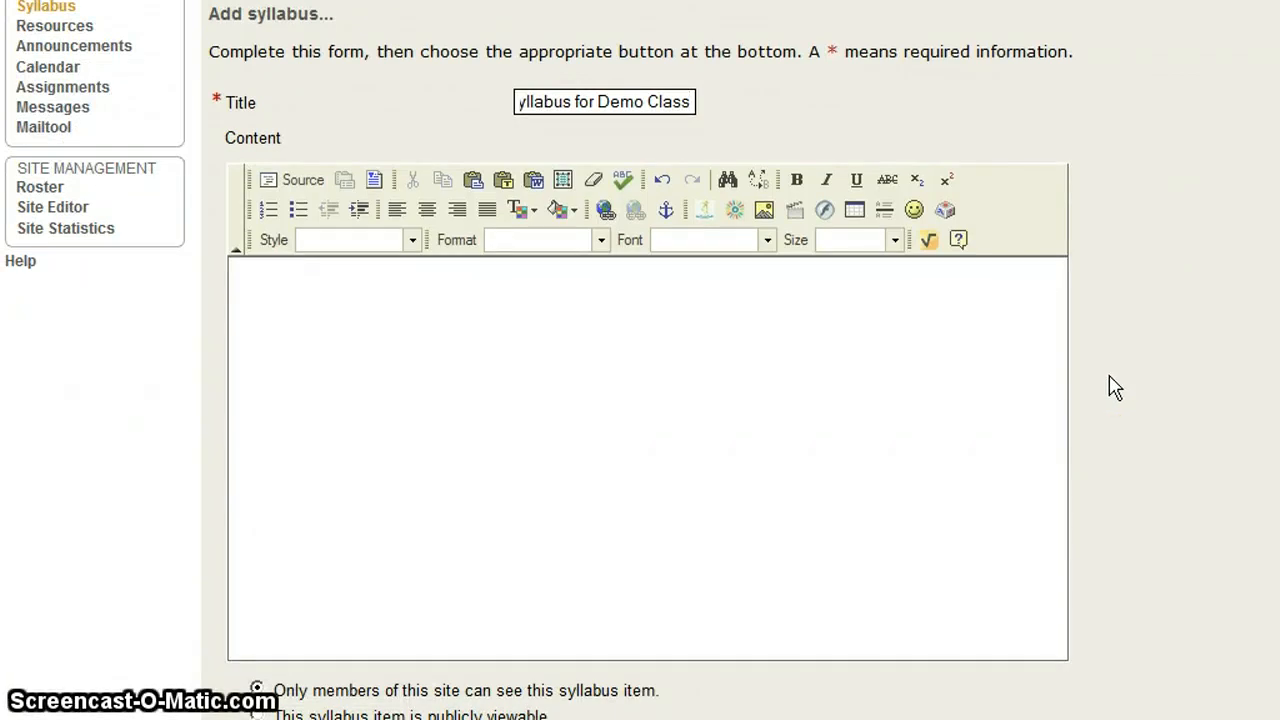
scroll(down, 3)
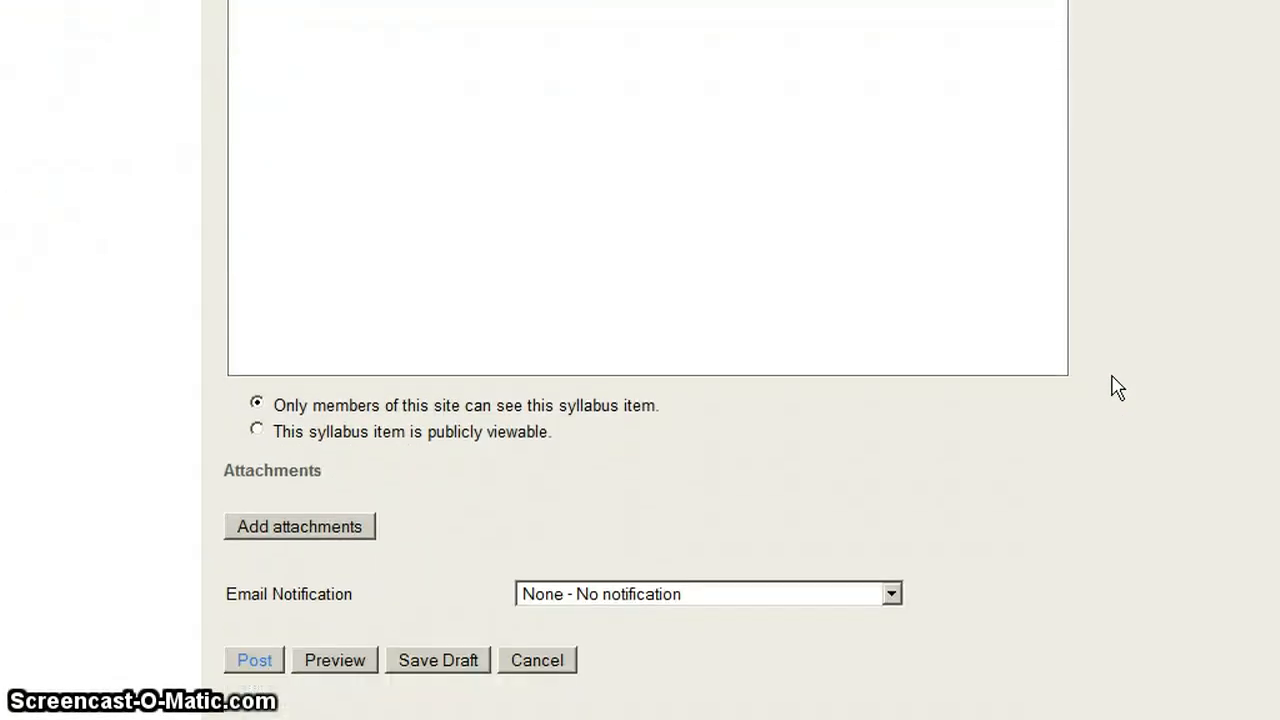
mouse_move(170, 575)
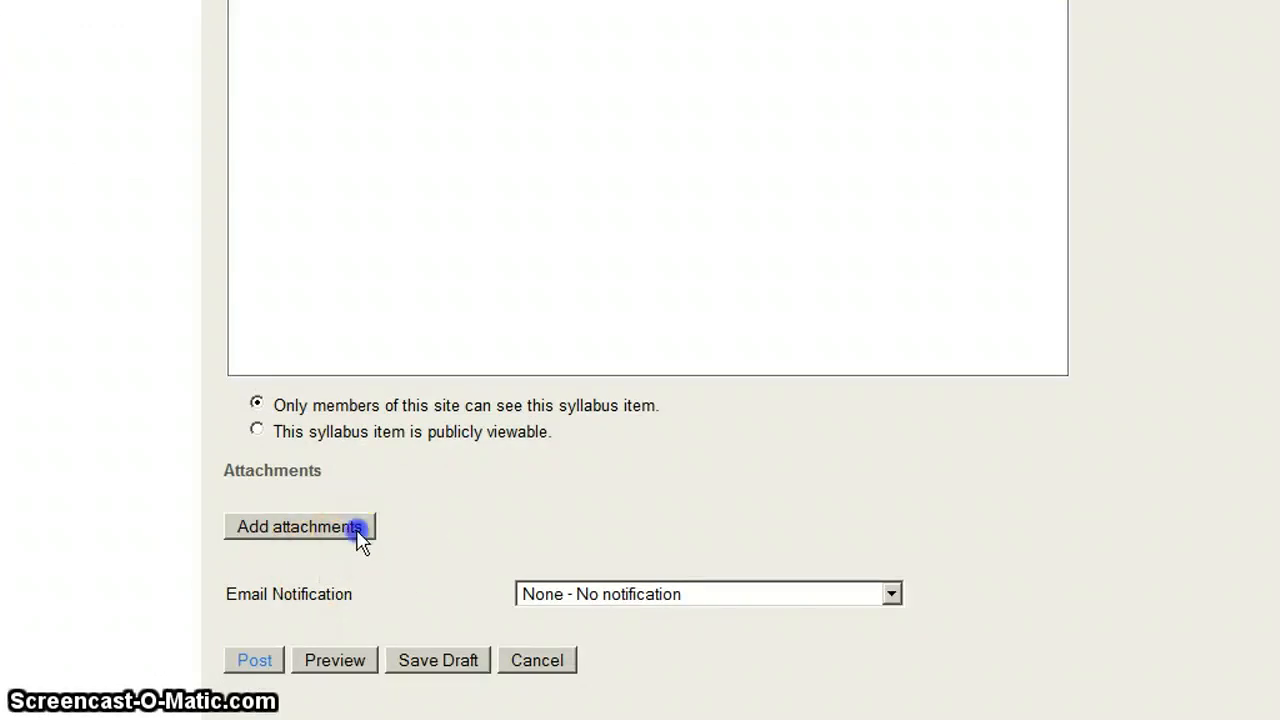
Upload syllabus.docx from the computer as an attachment for the item
click(299, 526)
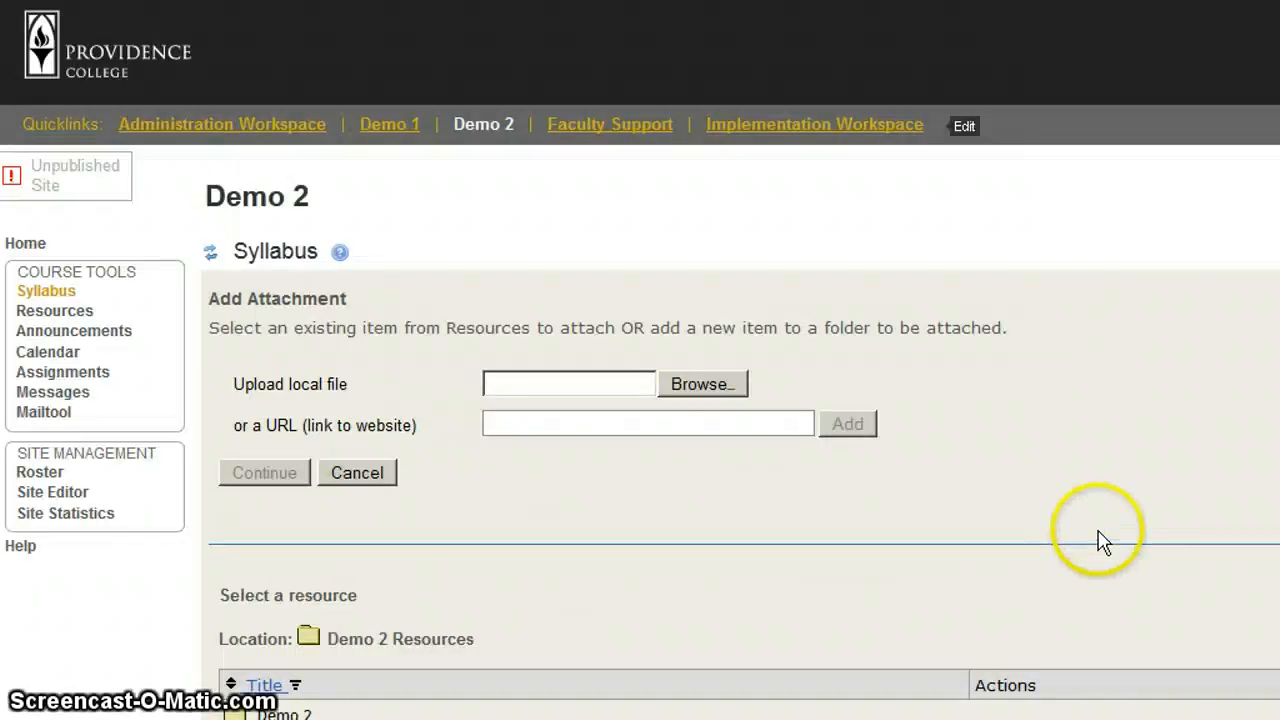
mouse_move(707, 400)
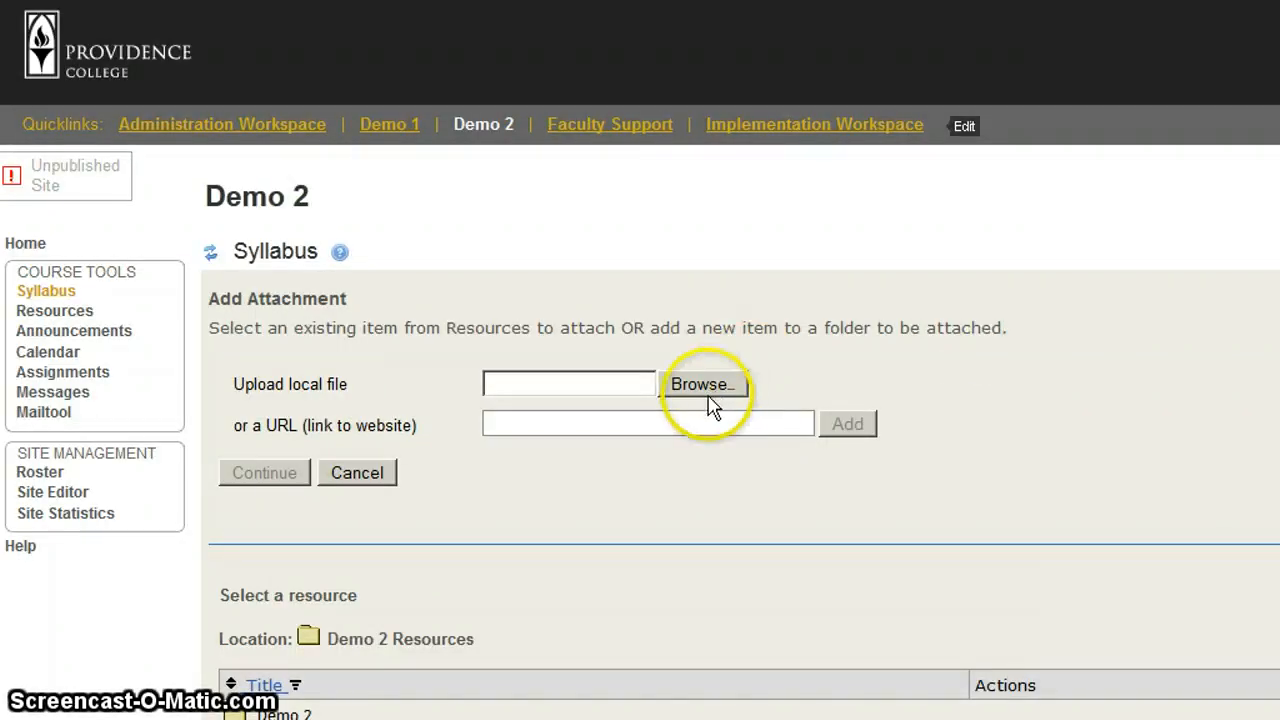
click(702, 384)
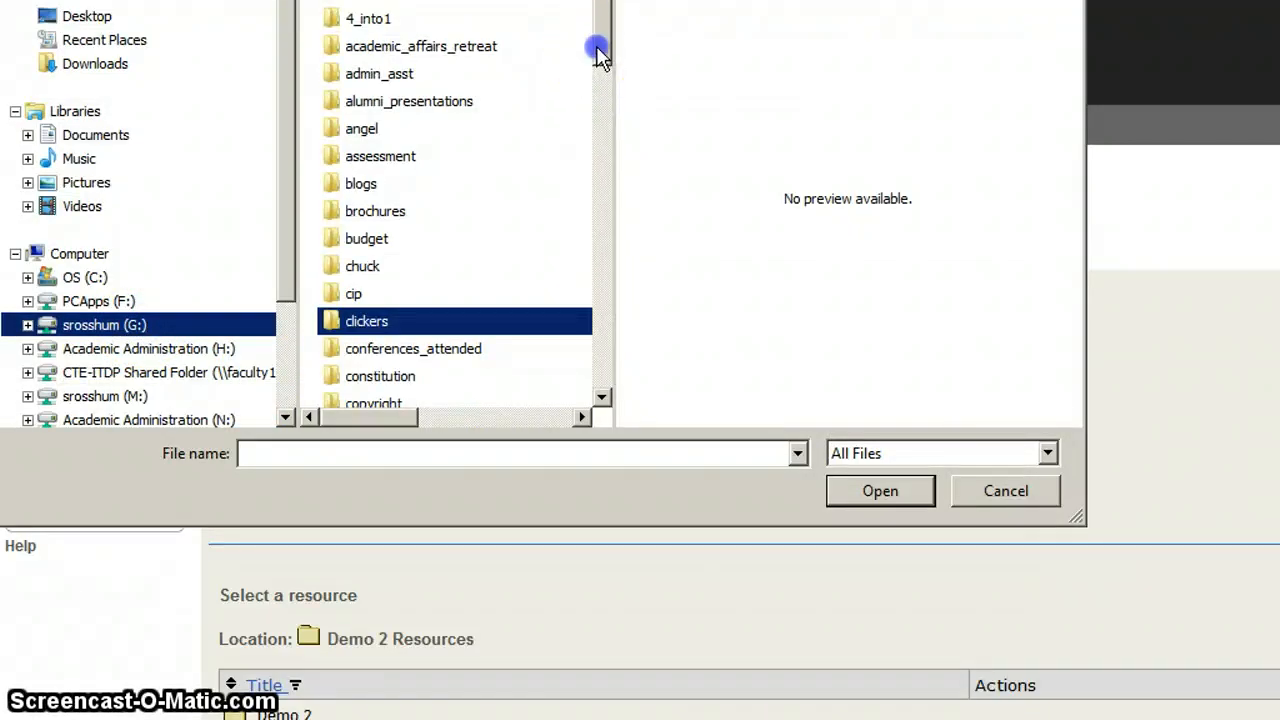
scroll(down, 3)
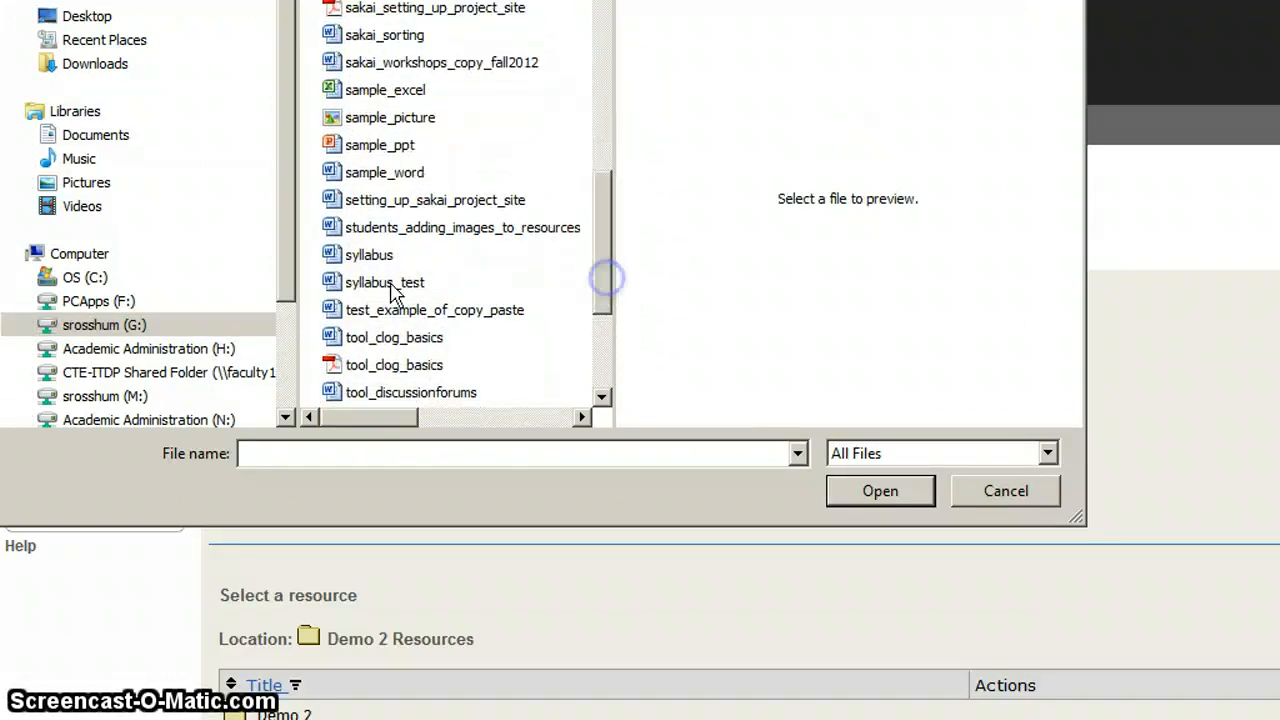
click(369, 255)
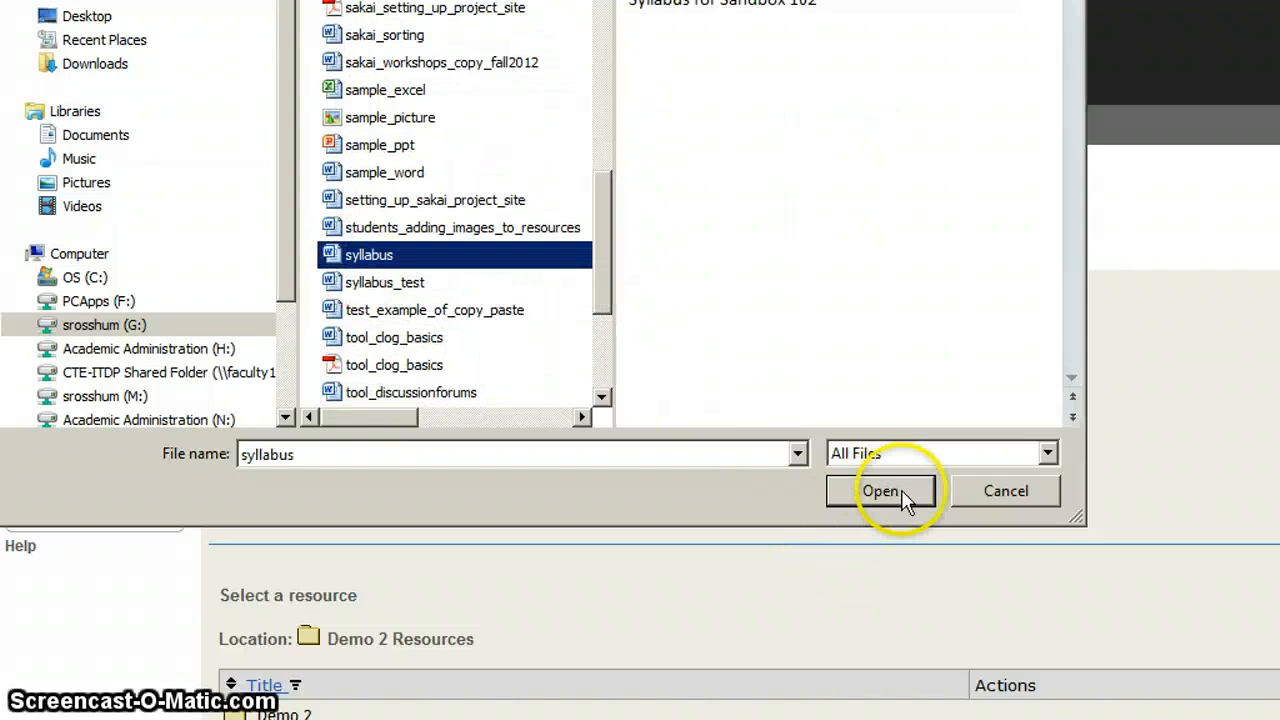
click(881, 491)
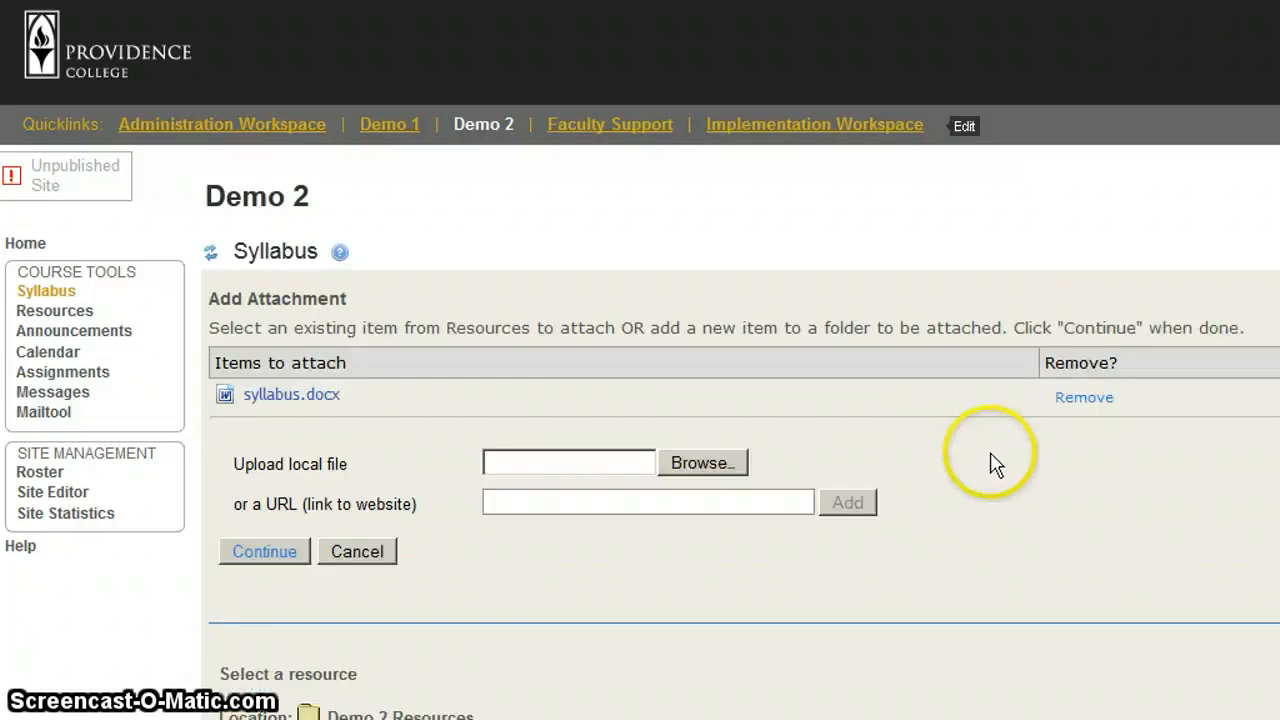
mouse_move(1000, 463)
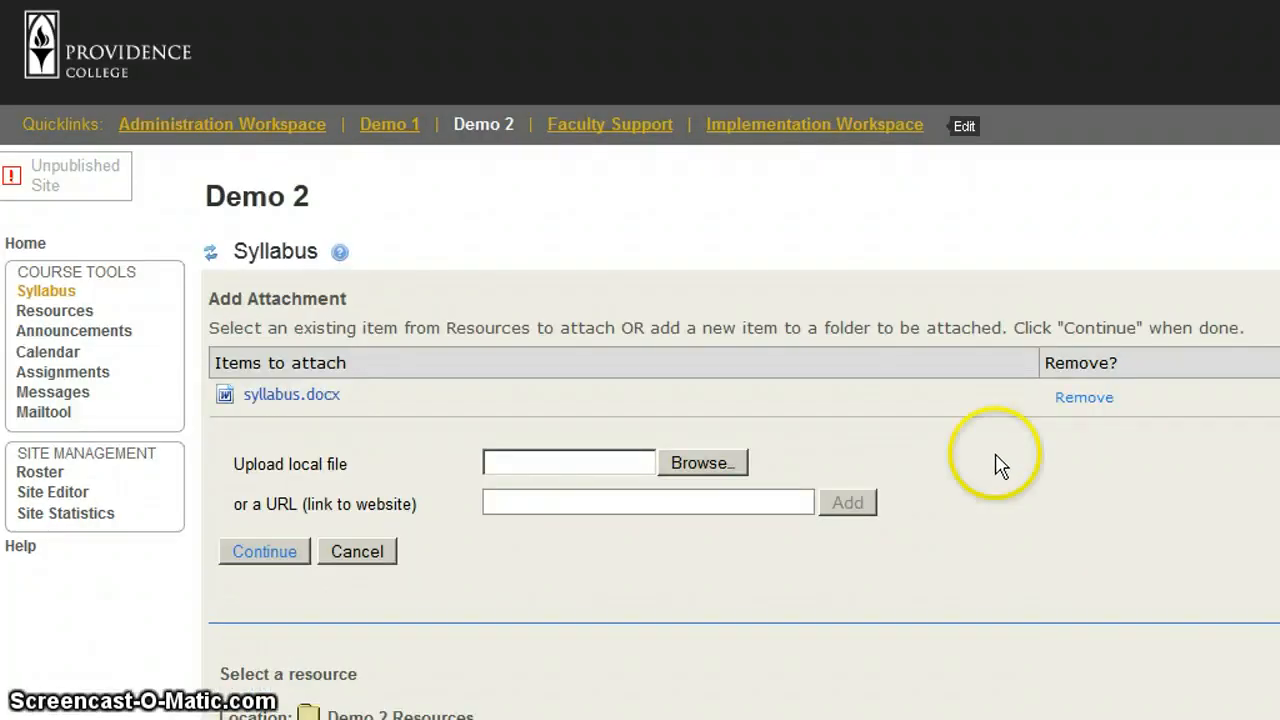
Confirm the syllabus.docx attachment and post 'Syllabus for Demo Class'
click(264, 551)
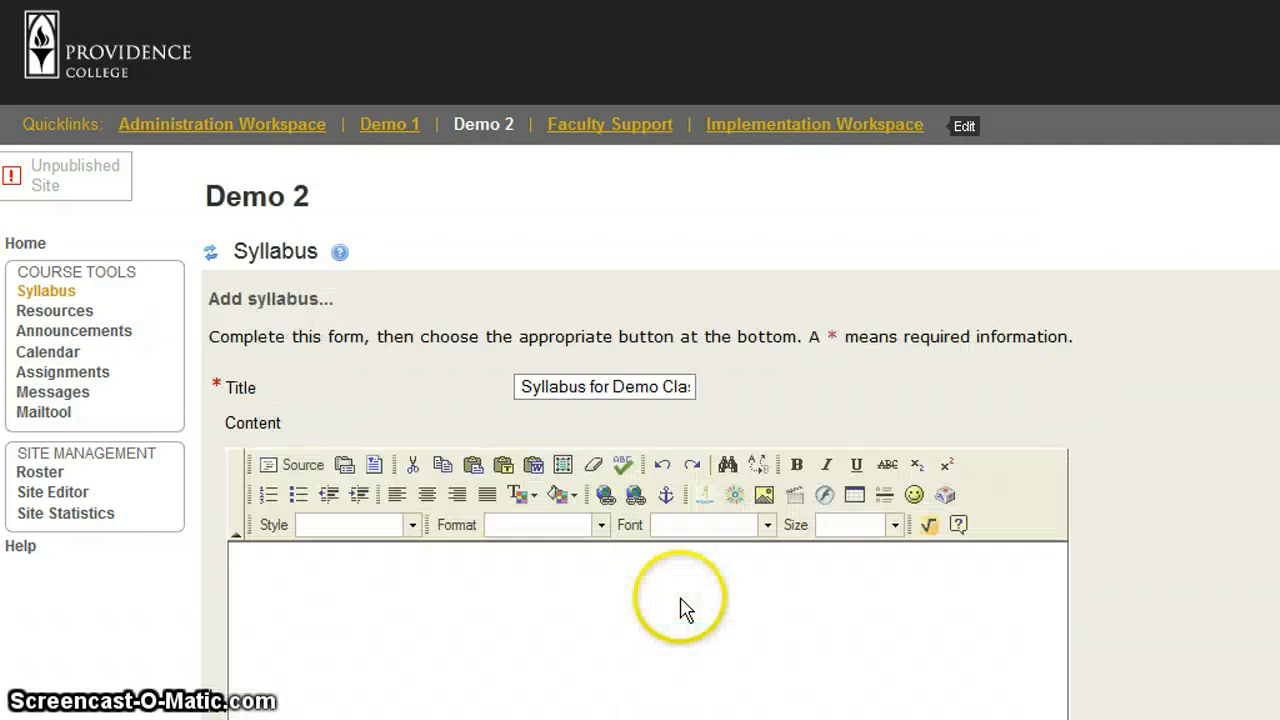
mouse_move(1160, 492)
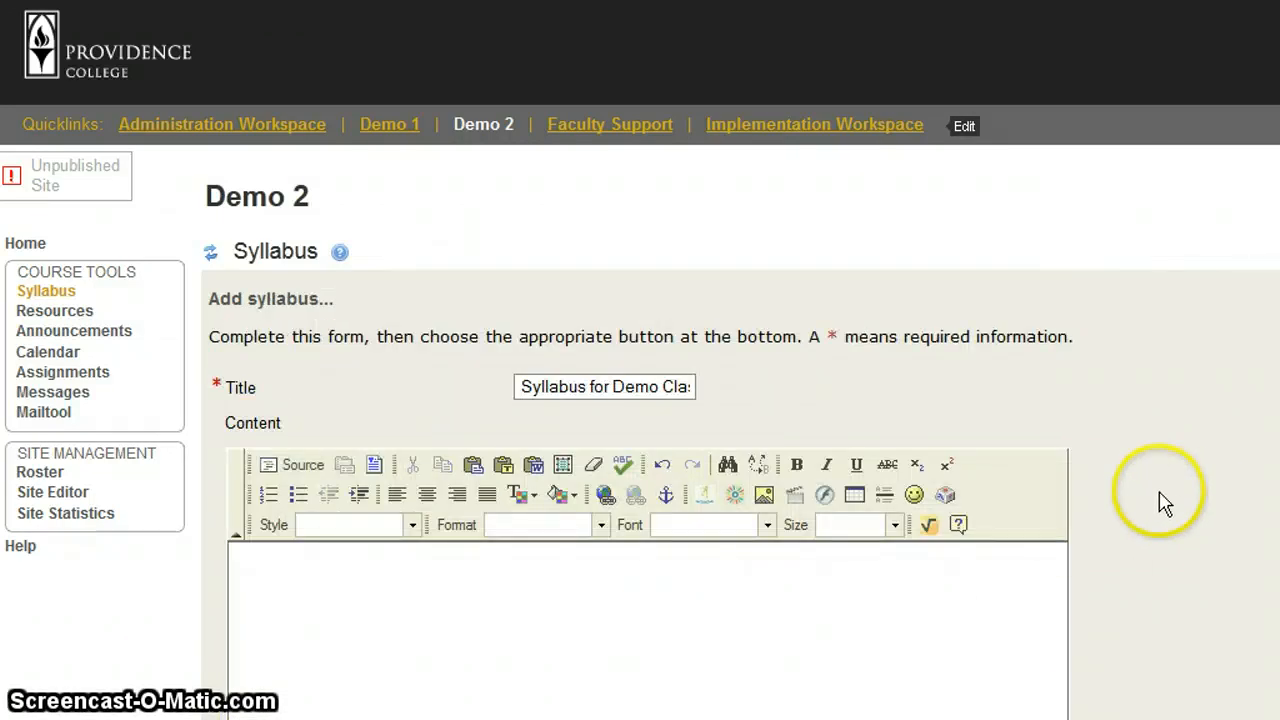
scroll(down, 3)
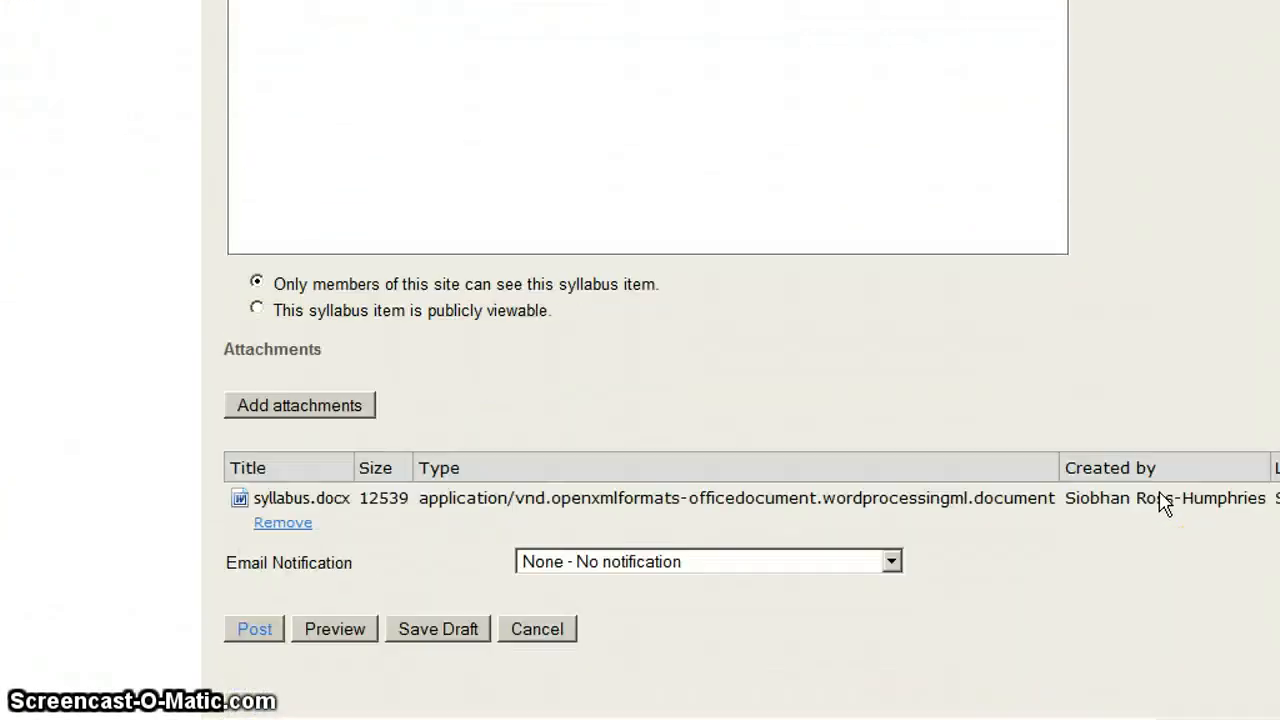
mouse_move(710, 500)
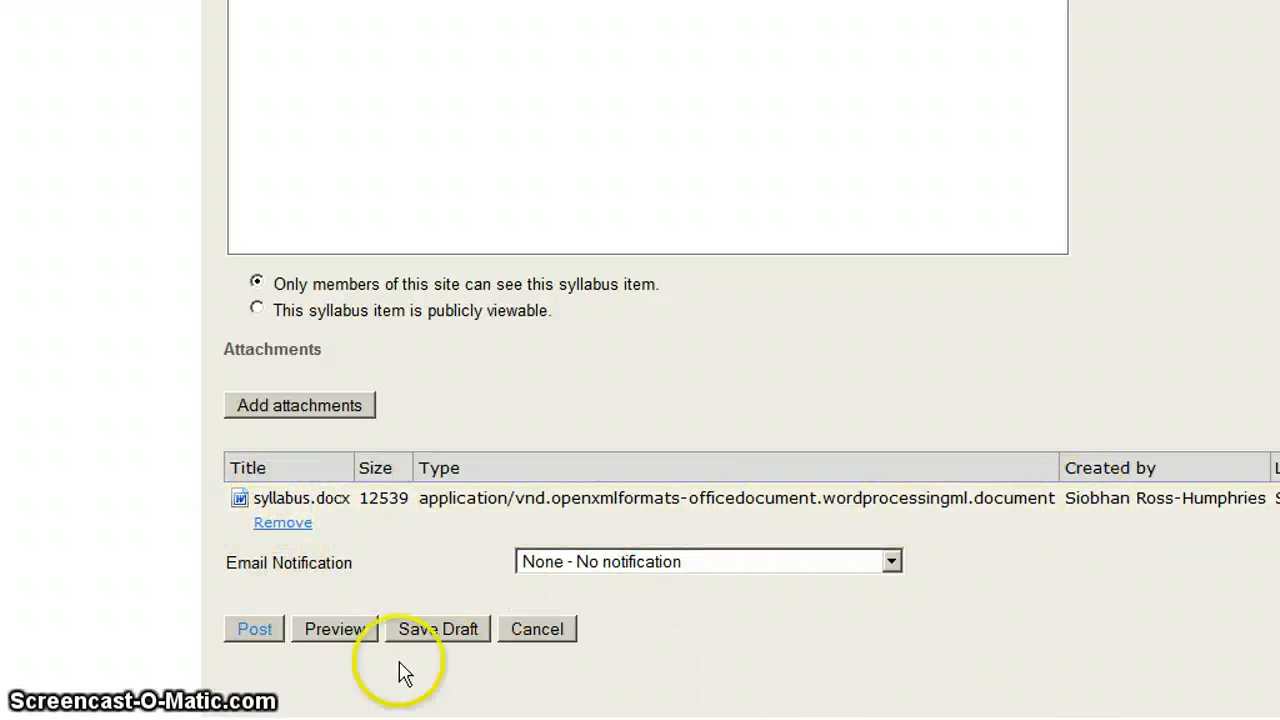
mouse_move(428, 640)
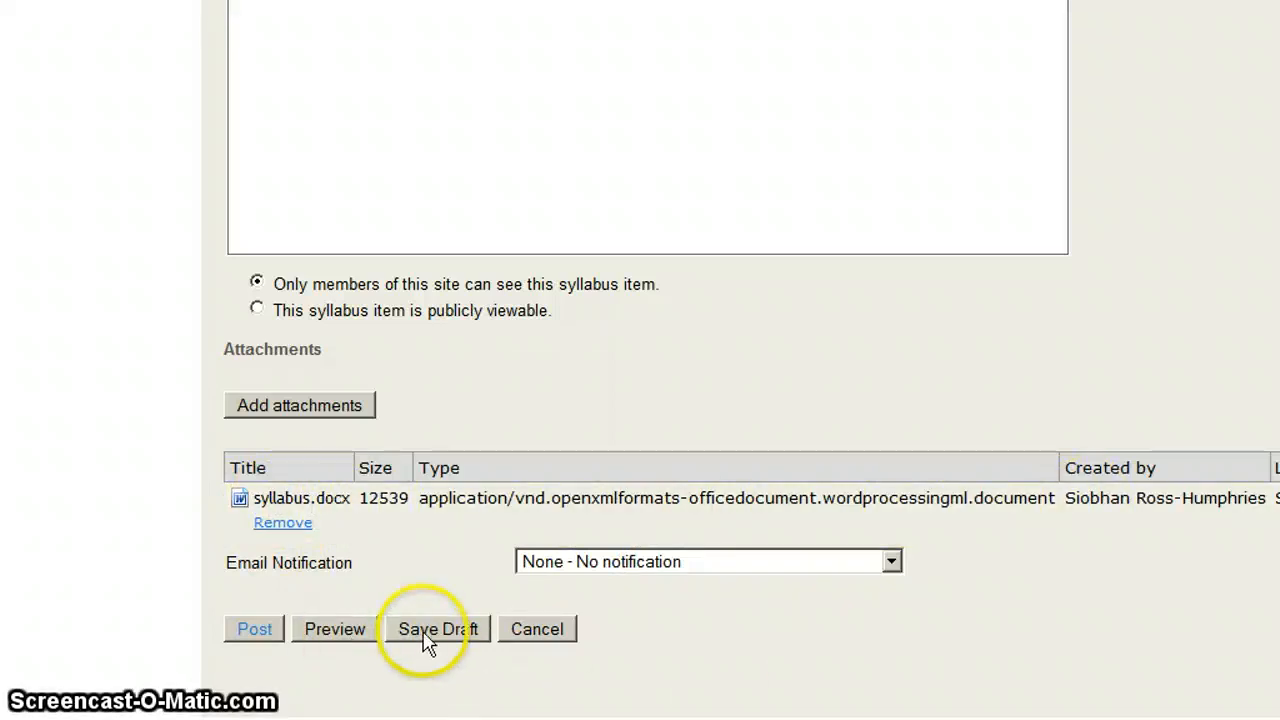
mouse_move(254, 628)
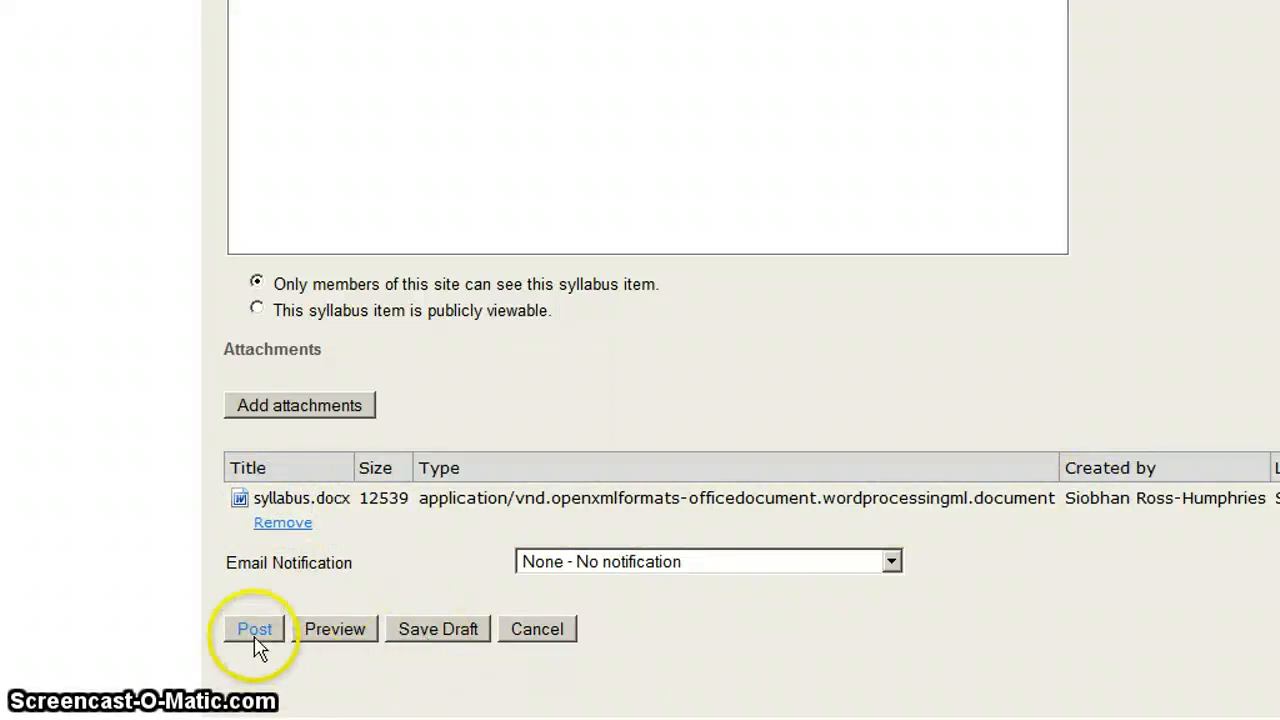
click(254, 629)
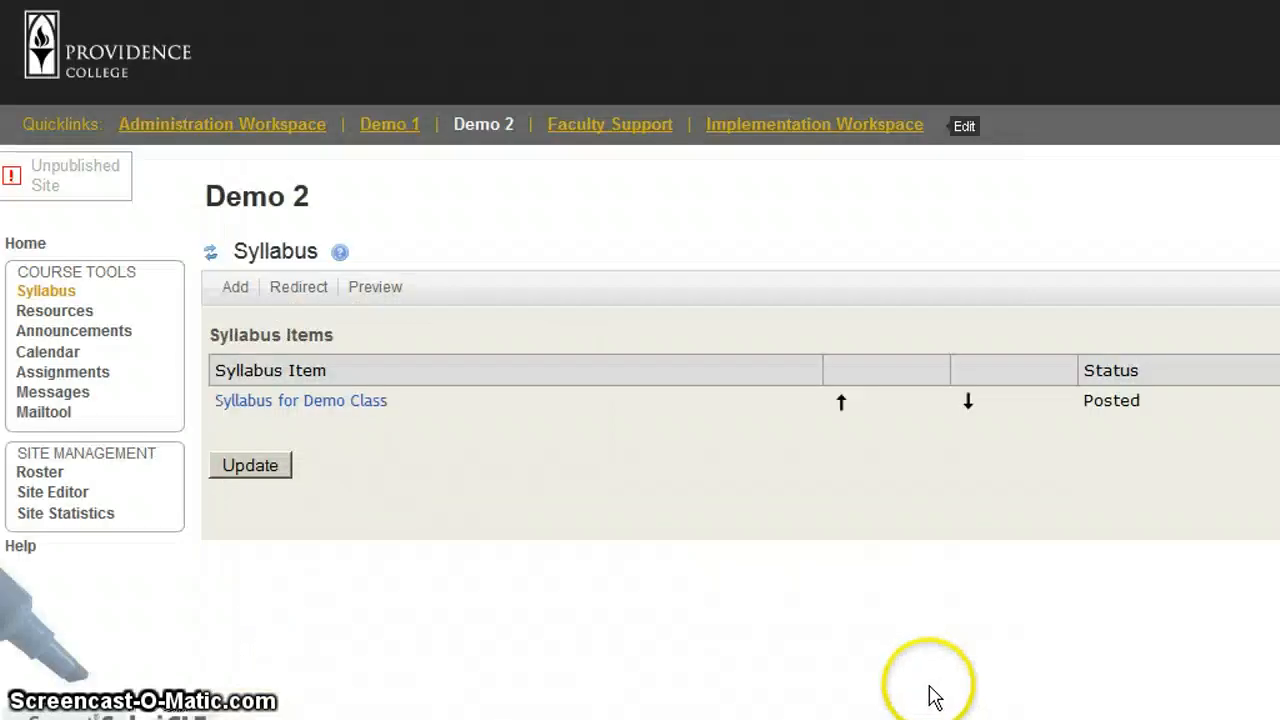
mouse_move(976, 668)
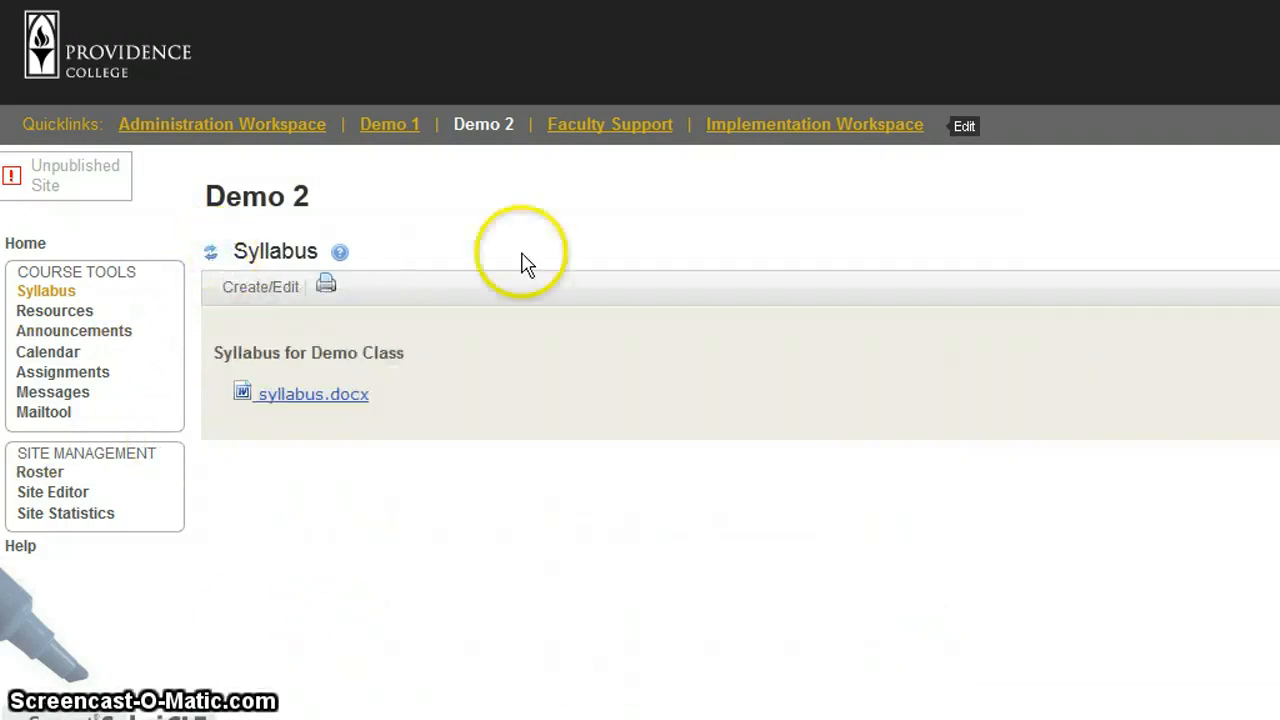
mouse_move(810, 575)
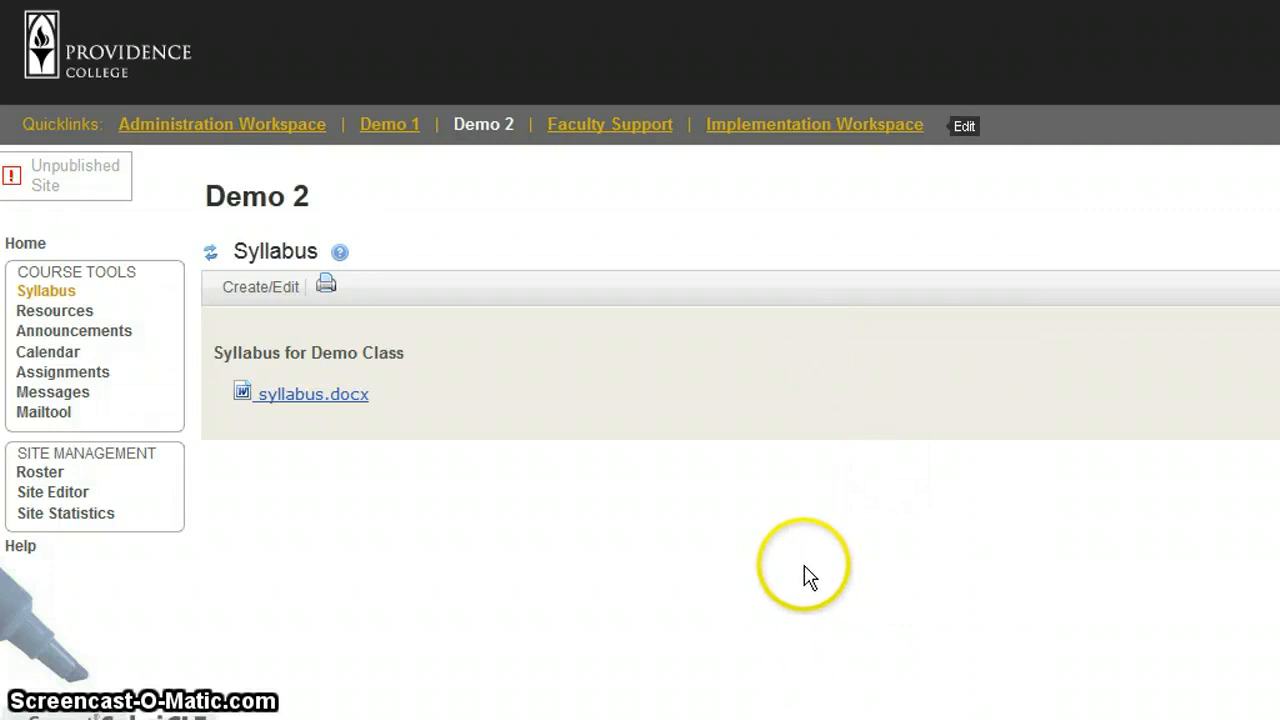
mouse_move(462, 587)
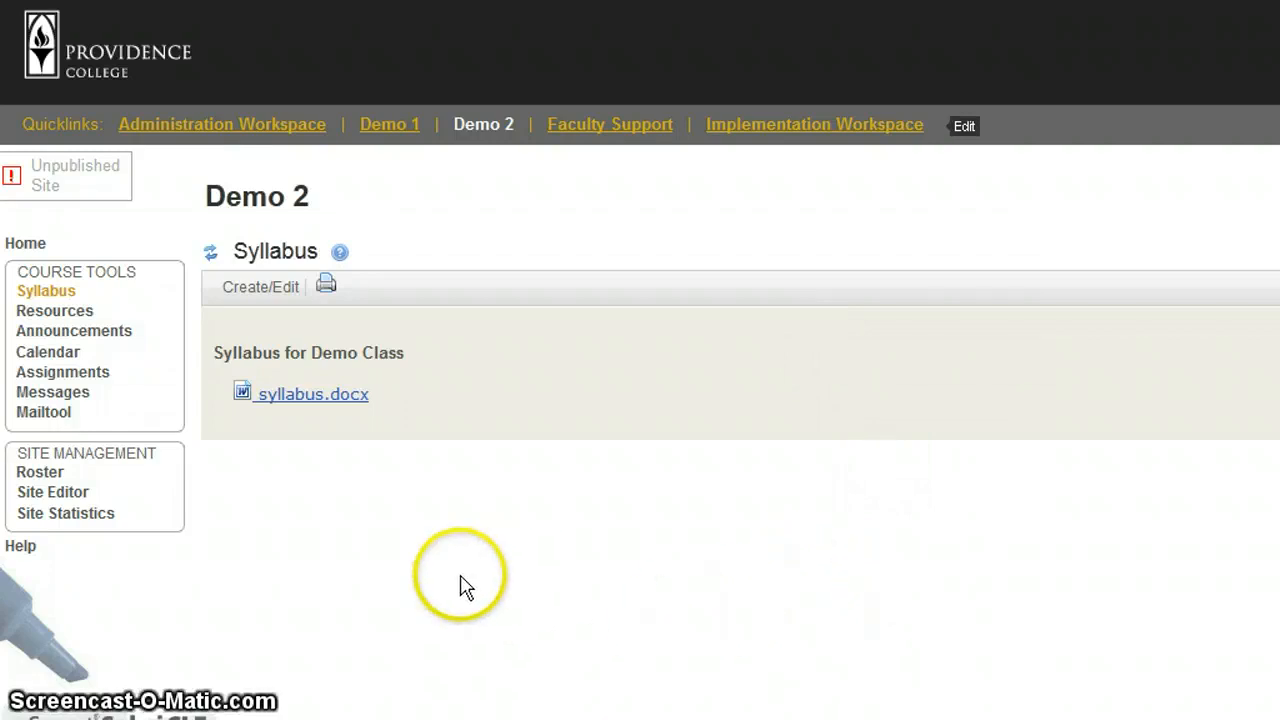
mouse_move(312, 394)
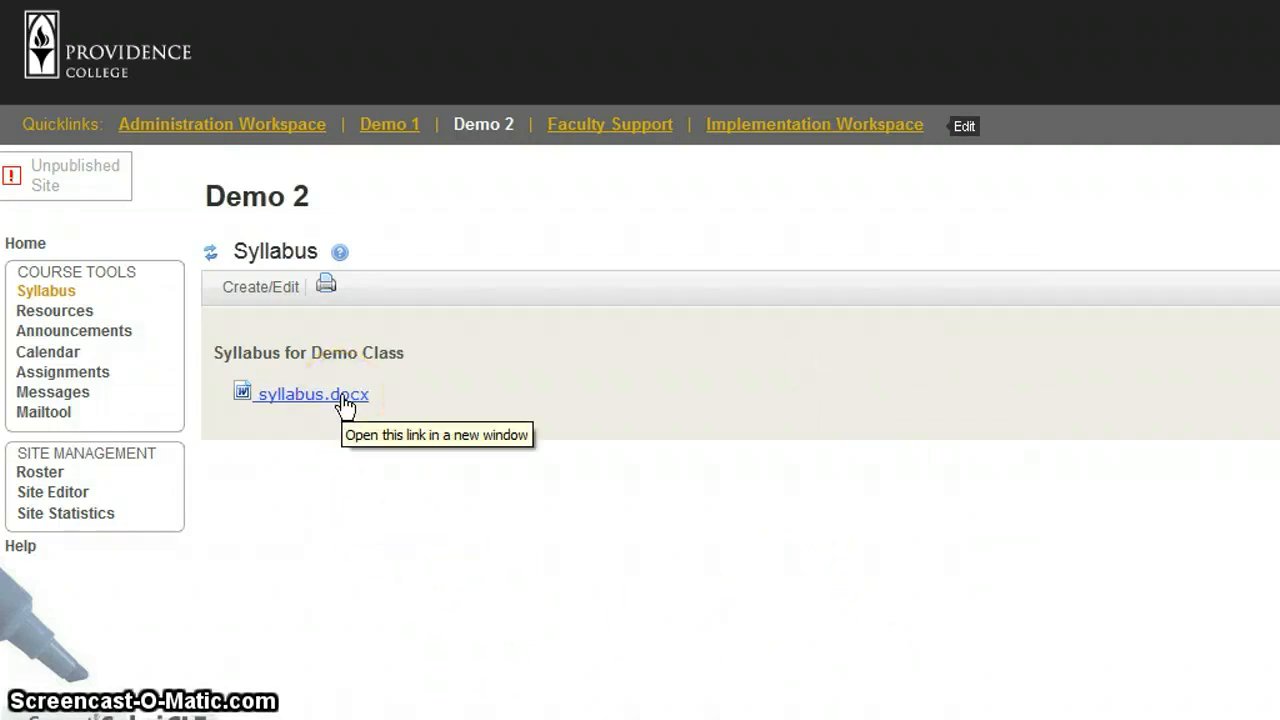
mouse_move(375, 477)
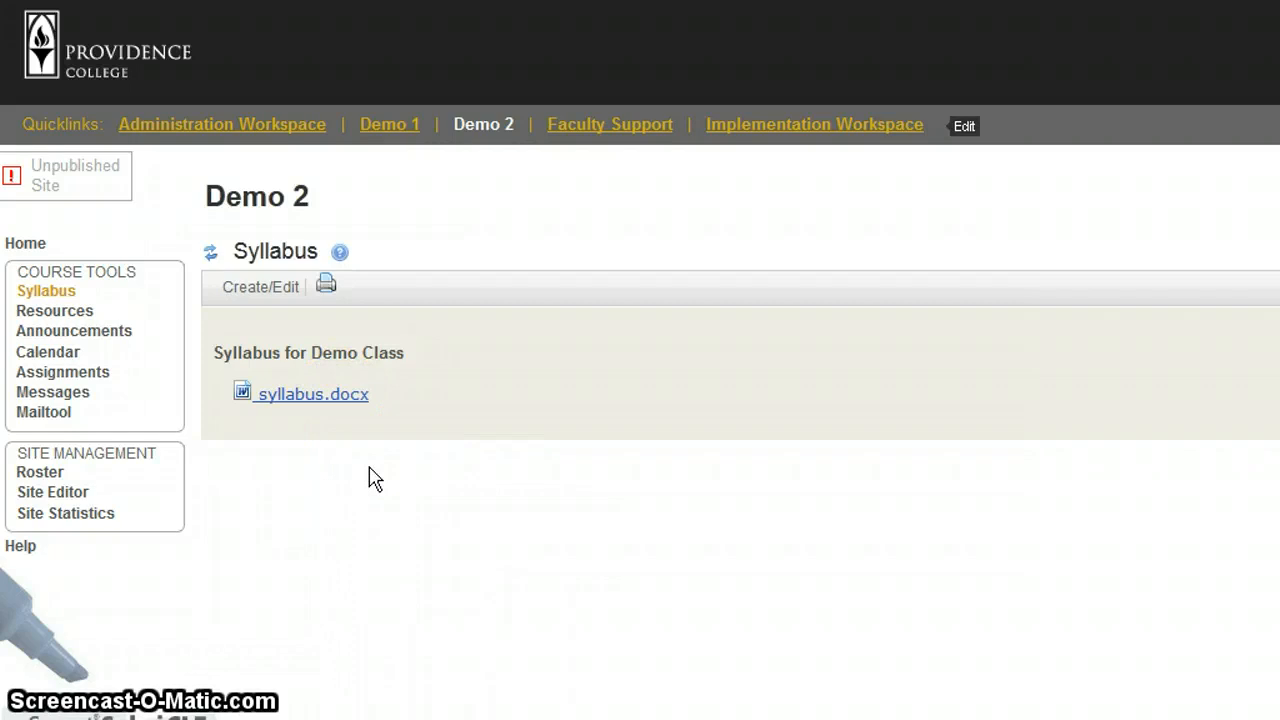
mouse_move(378, 480)
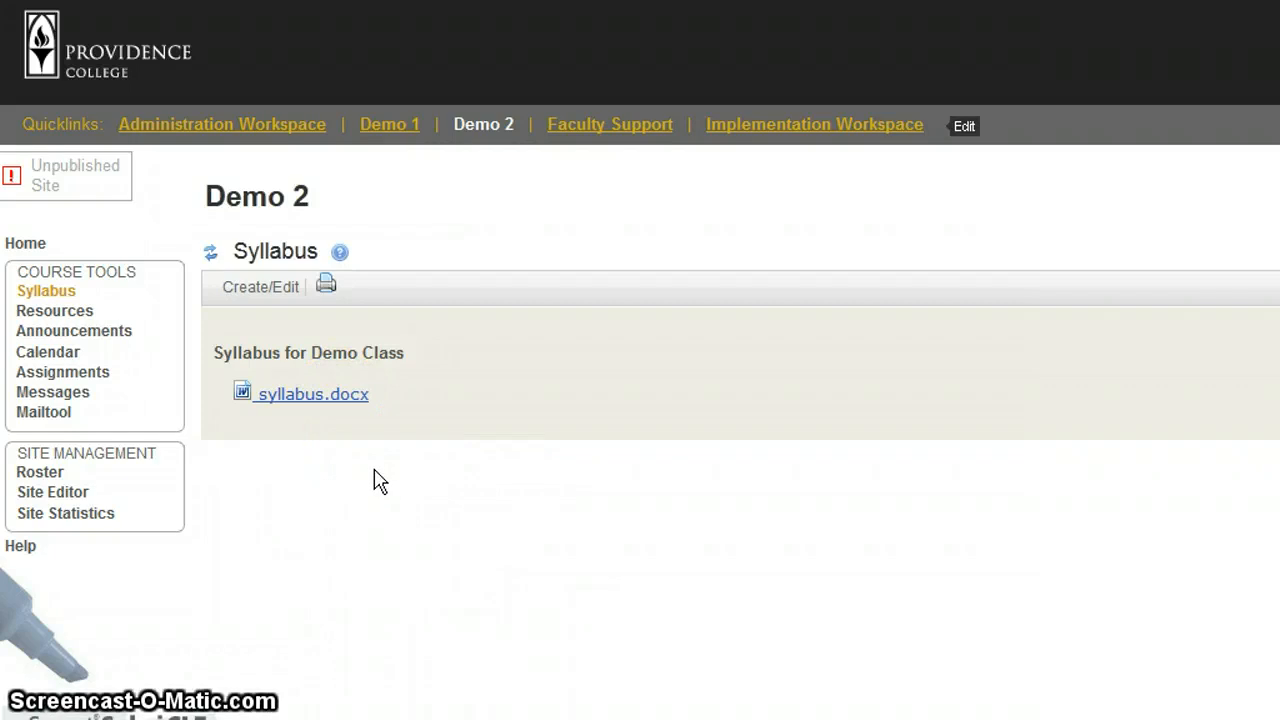
Open 'Syllabus for Demo Class' for editing and delete its syllabus.docx attachment
click(260, 287)
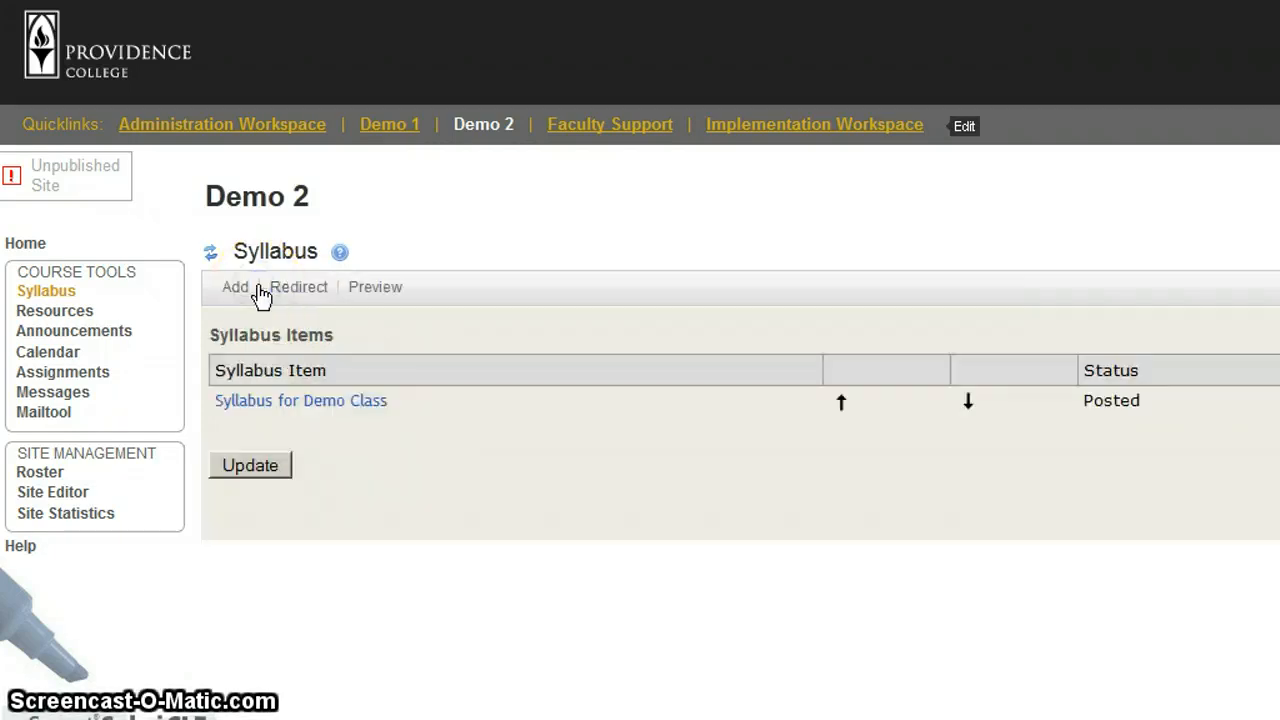
mouse_move(1118, 38)
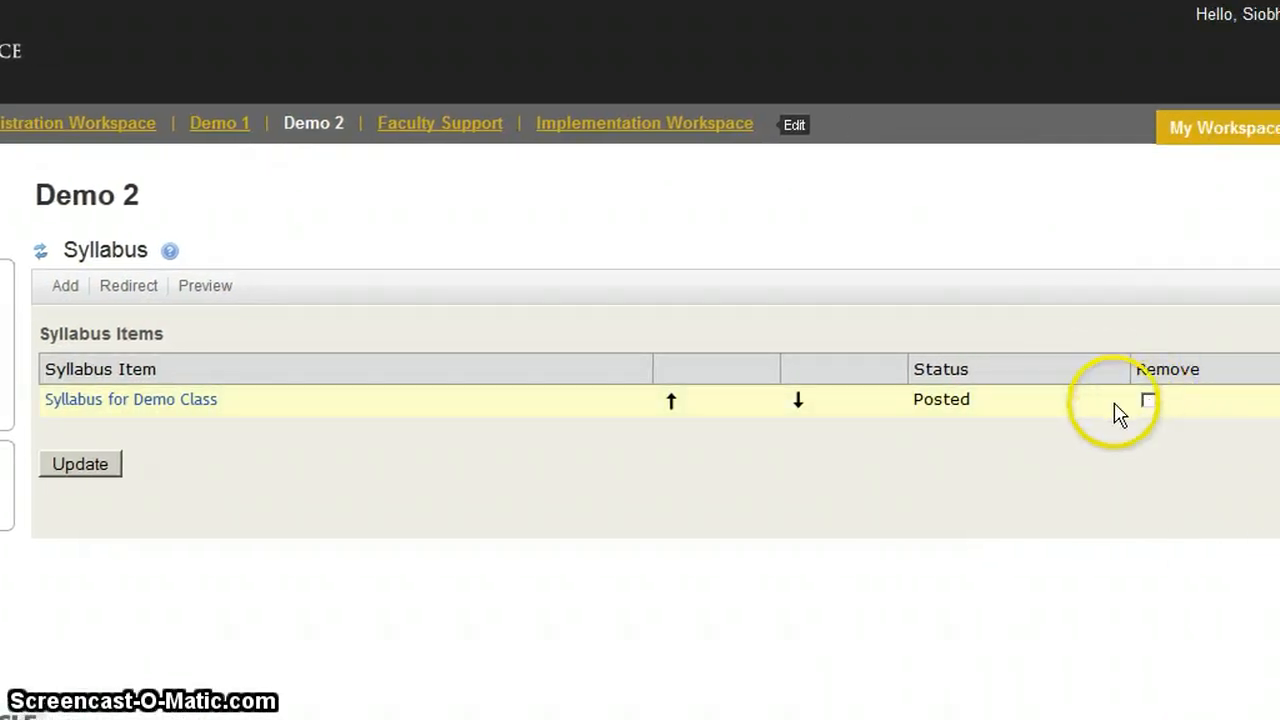
mouse_move(120, 405)
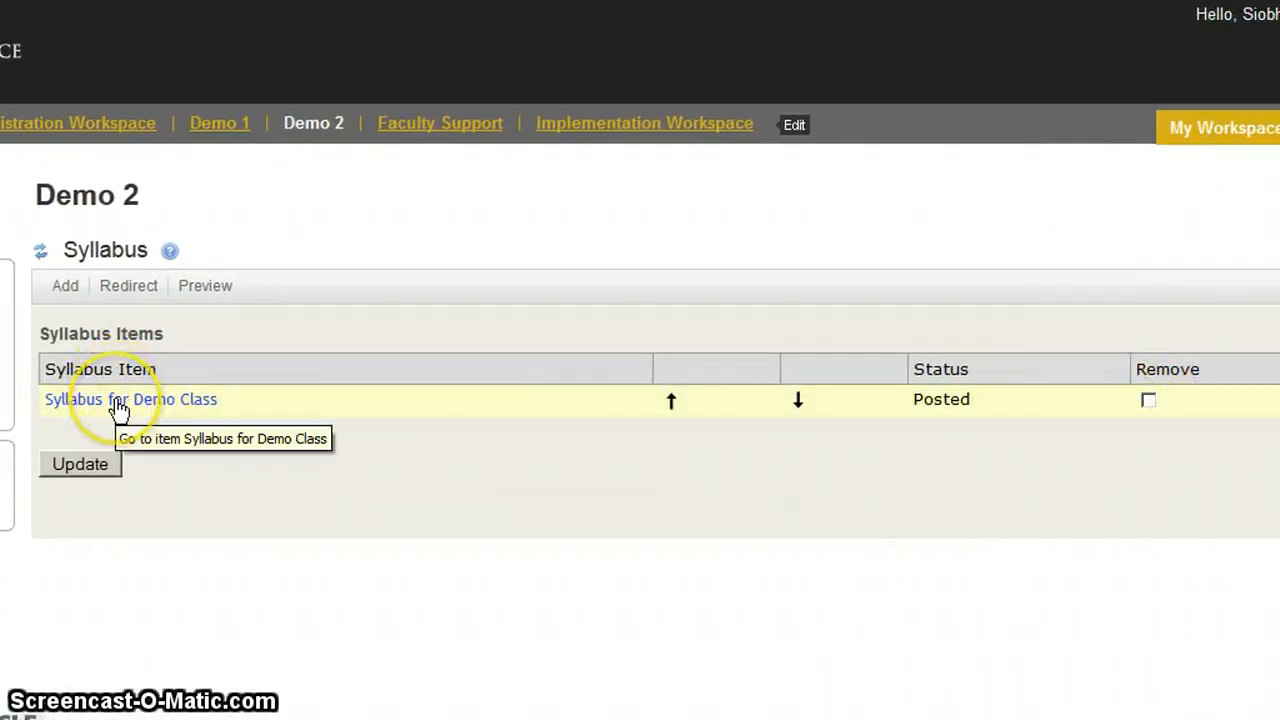
click(130, 399)
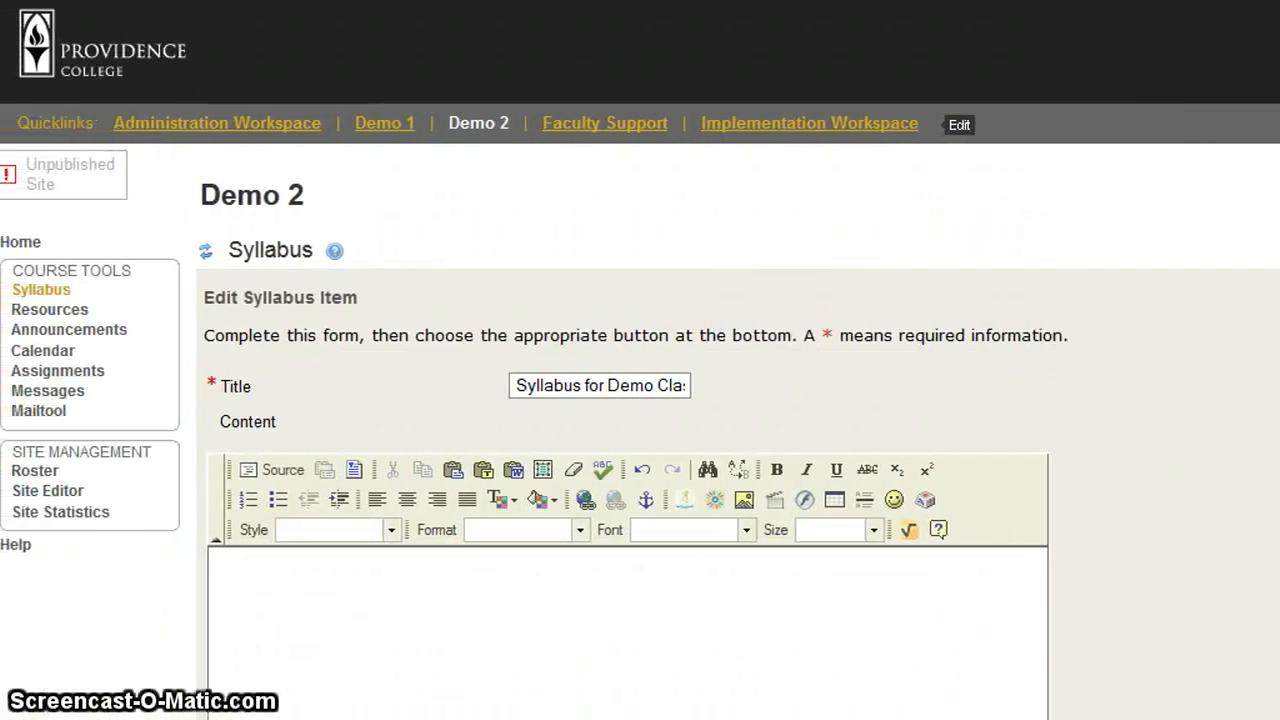
scroll(down, 3)
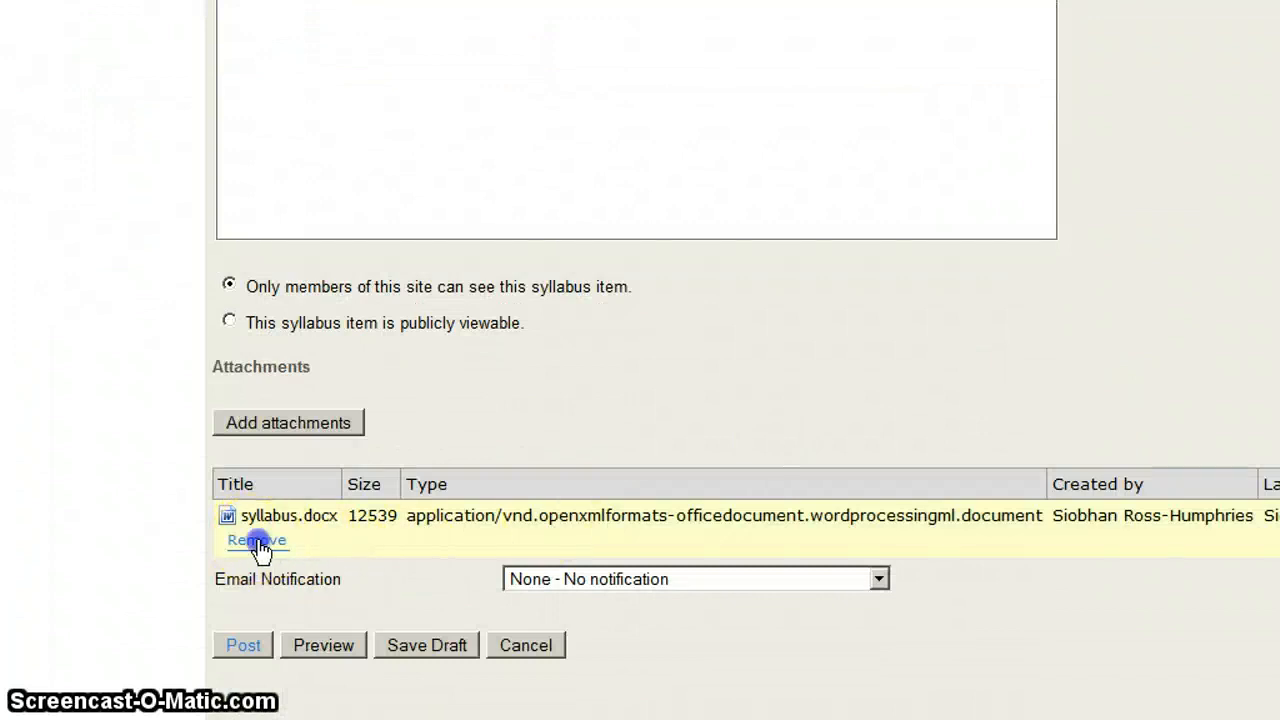
click(256, 540)
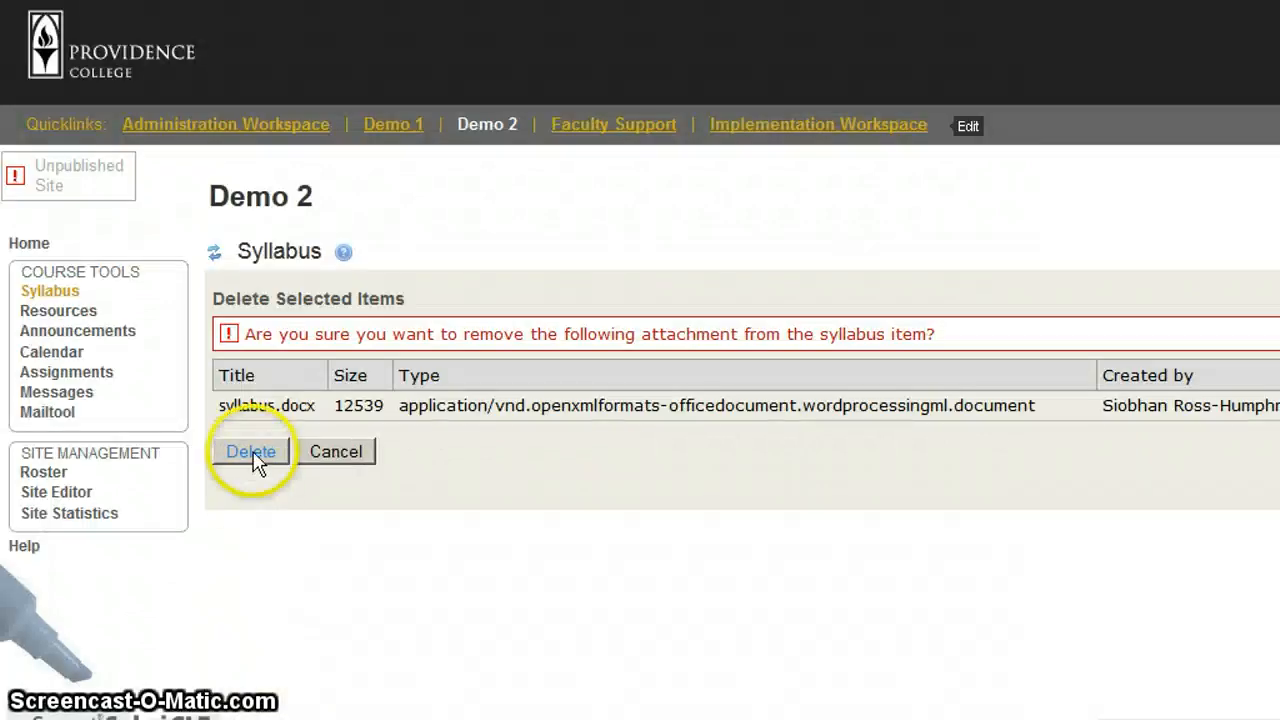
click(251, 451)
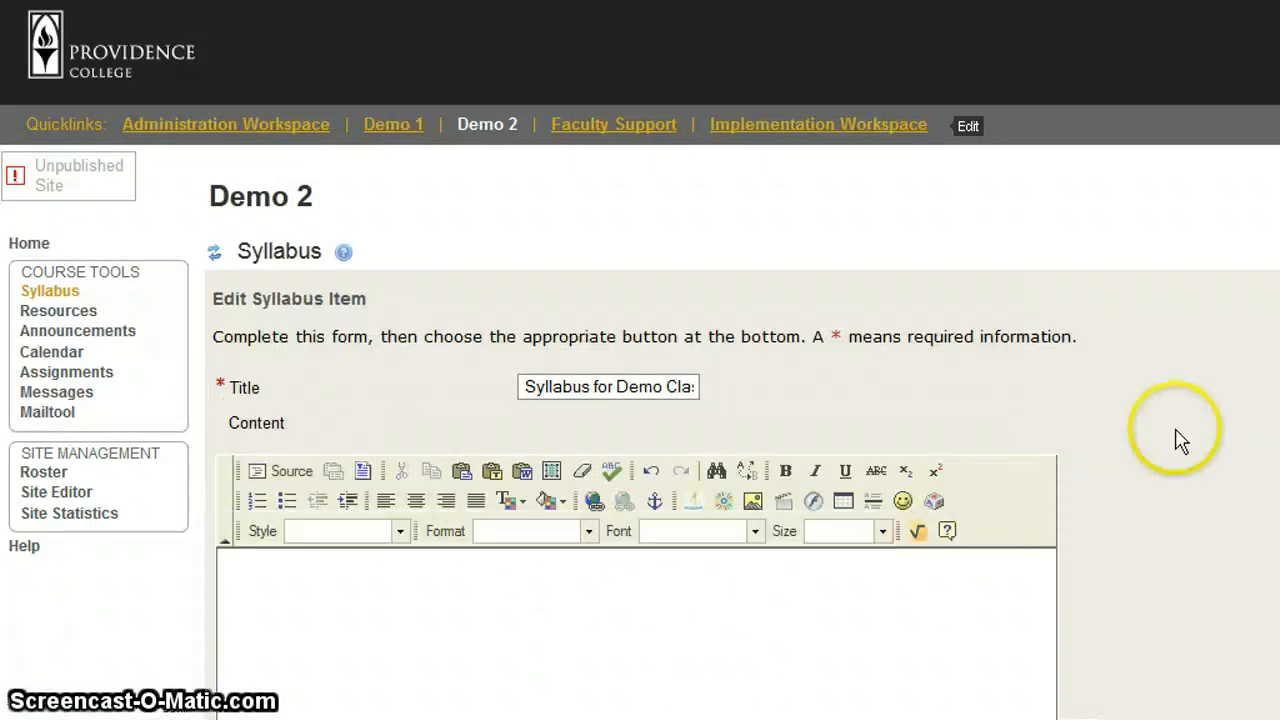
scroll(down, 3)
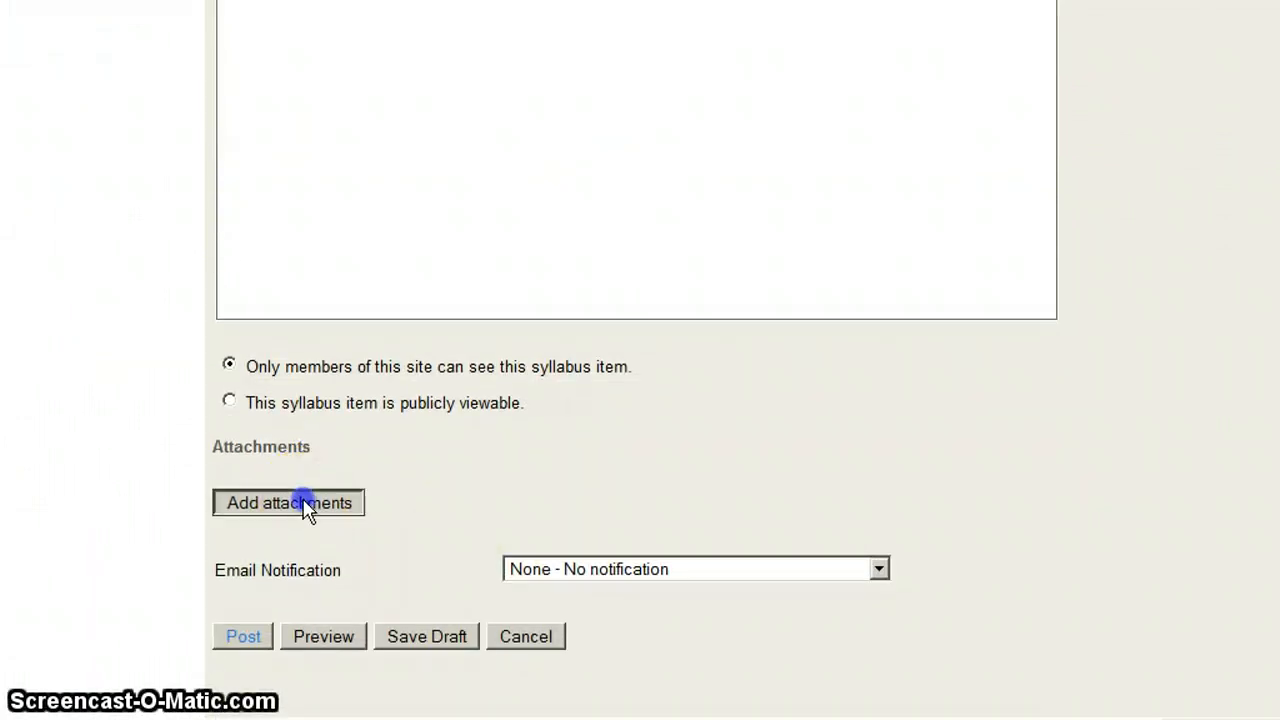
Upload syllabus_test.docx as the item's new attachment and return to the form
click(288, 502)
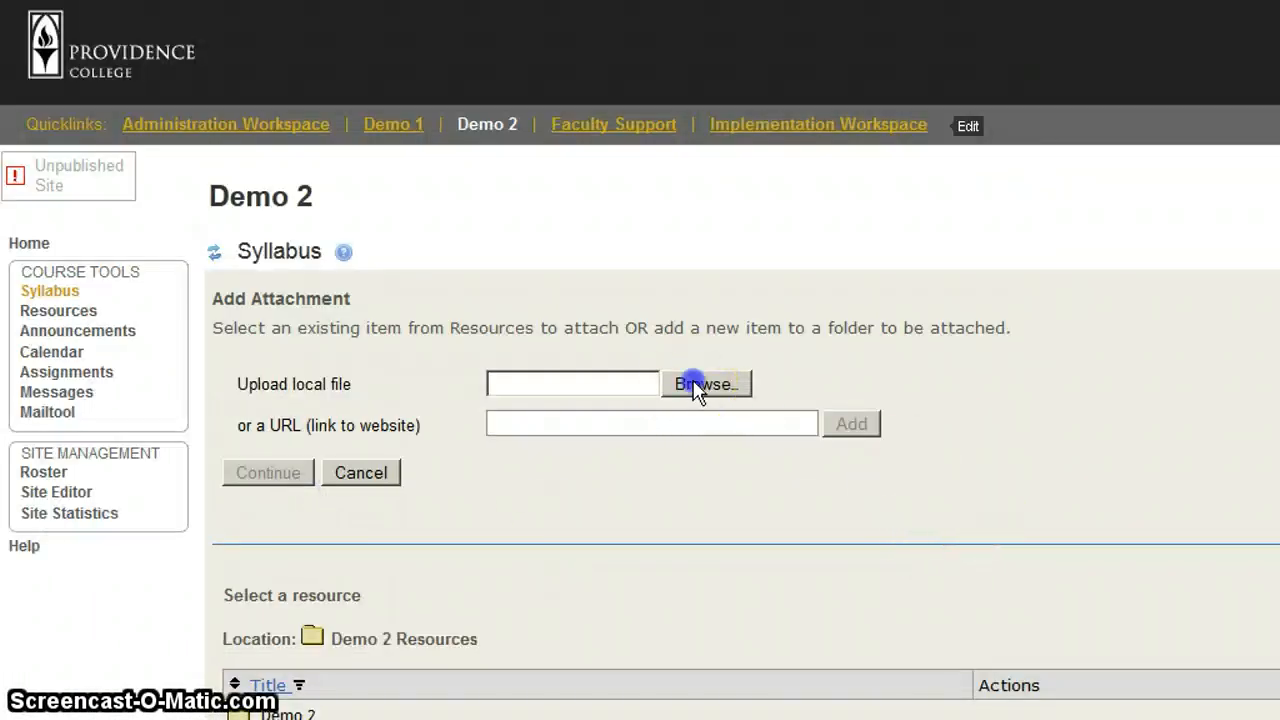
click(705, 384)
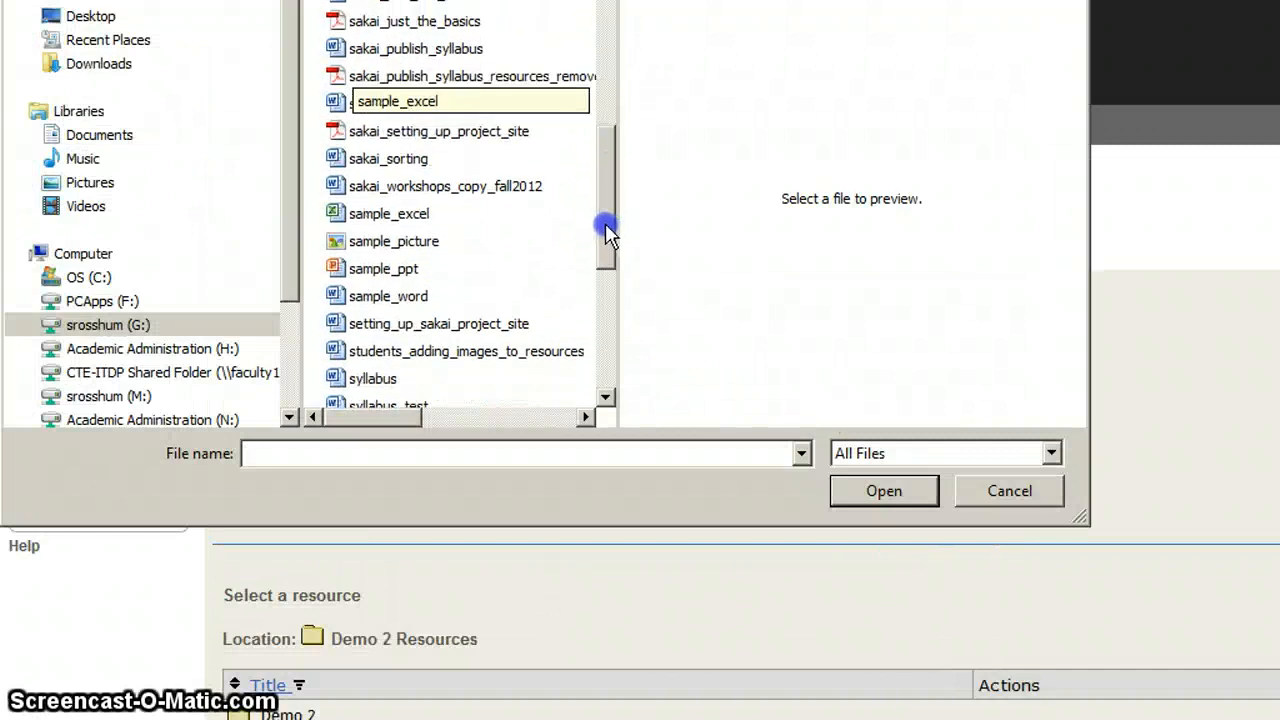
click(388, 264)
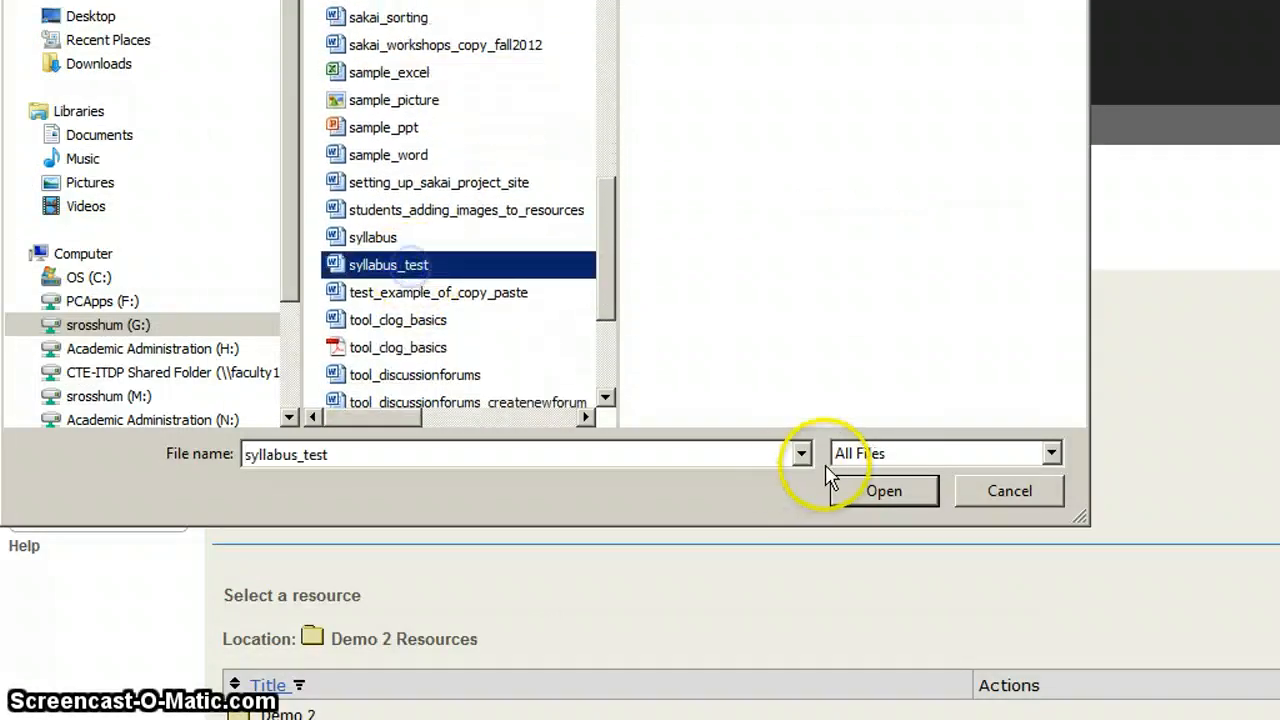
click(883, 490)
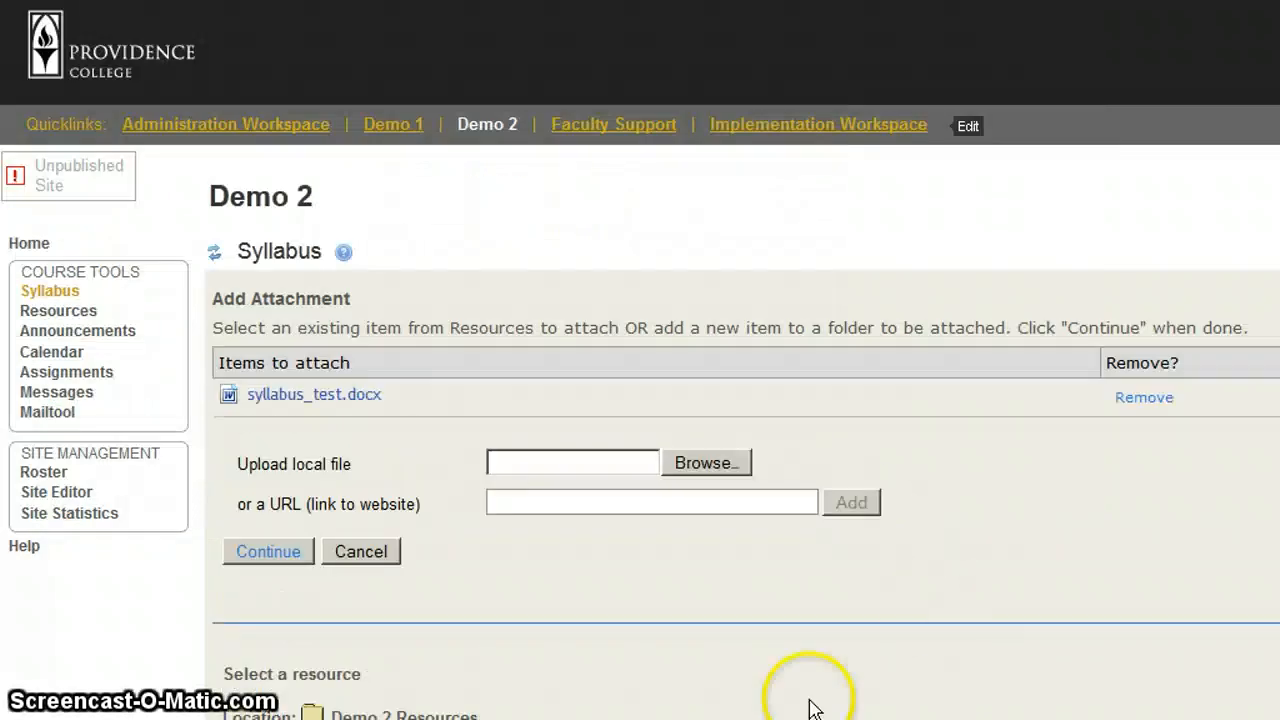
click(267, 551)
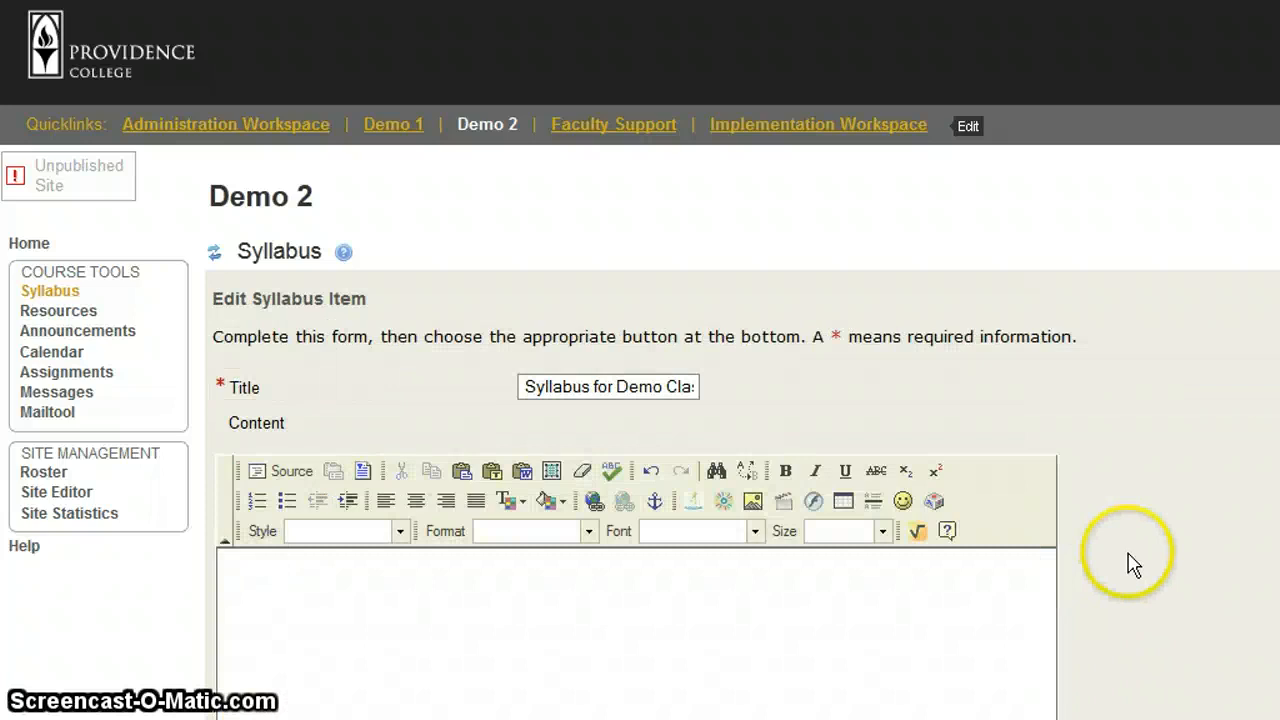
Repost 'Syllabus for Demo Class' and view it with syllabus_test.docx attached
scroll(down, 3)
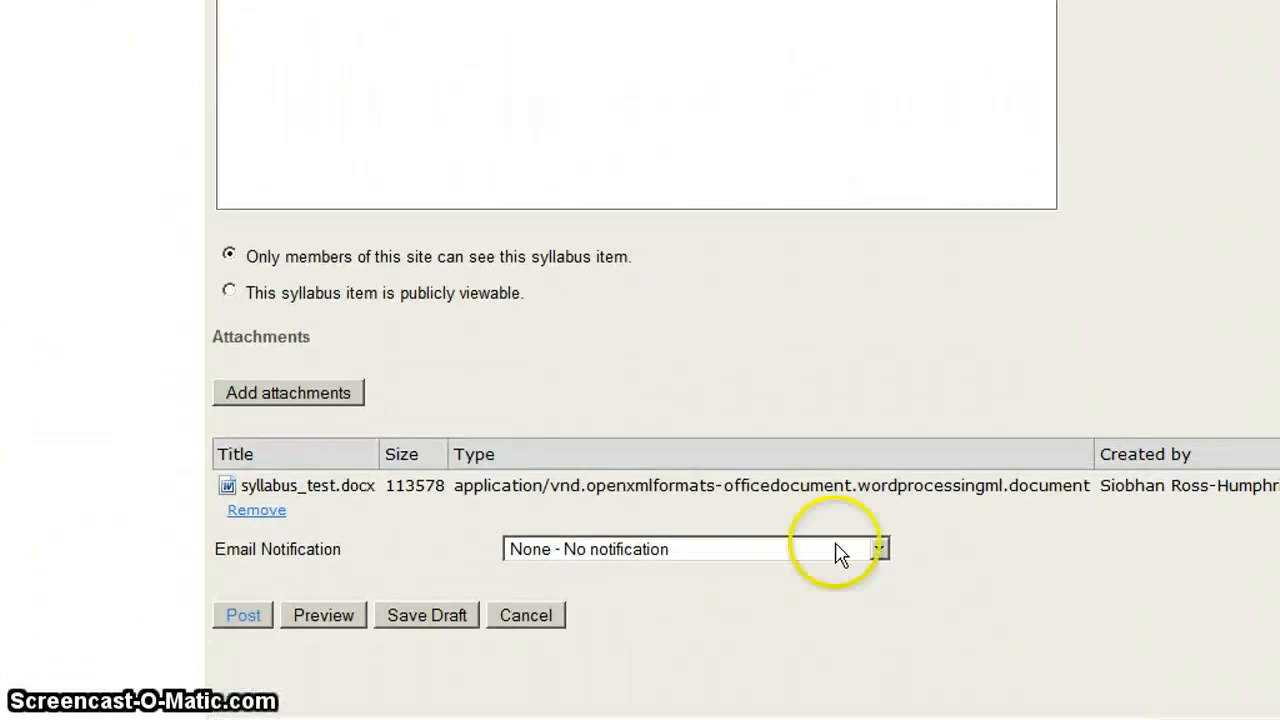
mouse_move(243, 615)
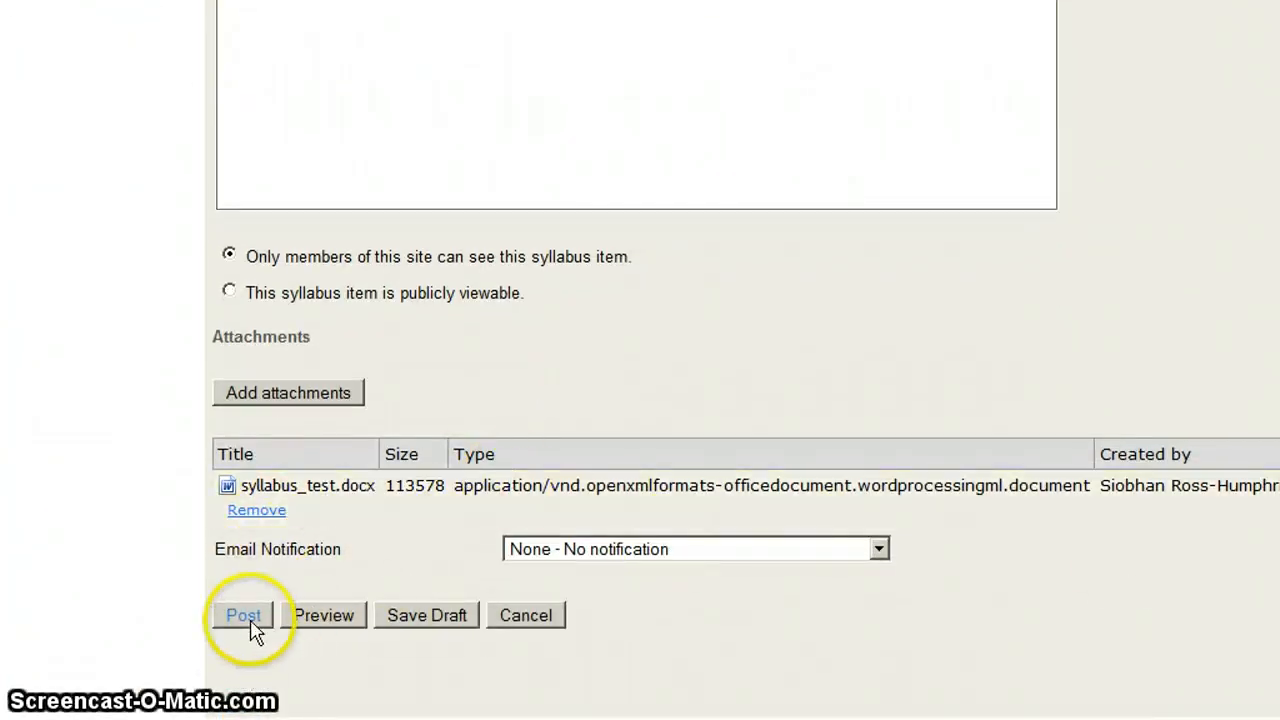
click(243, 614)
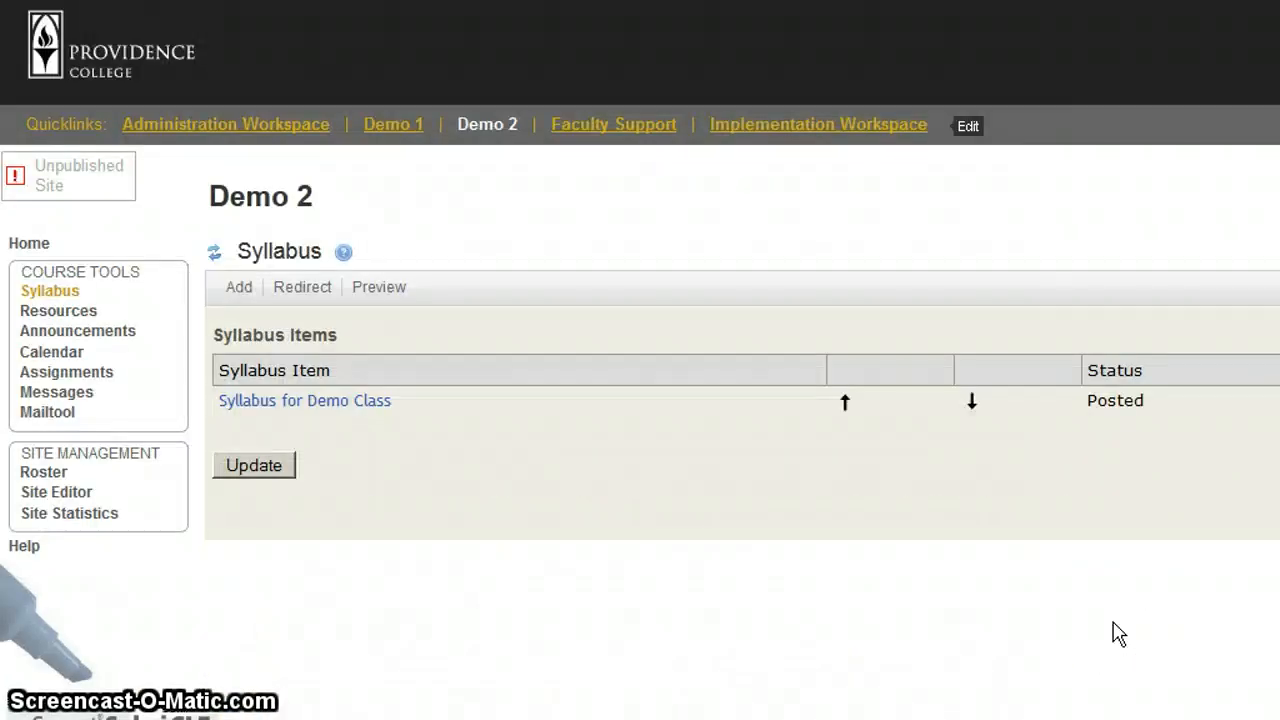
mouse_move(810, 590)
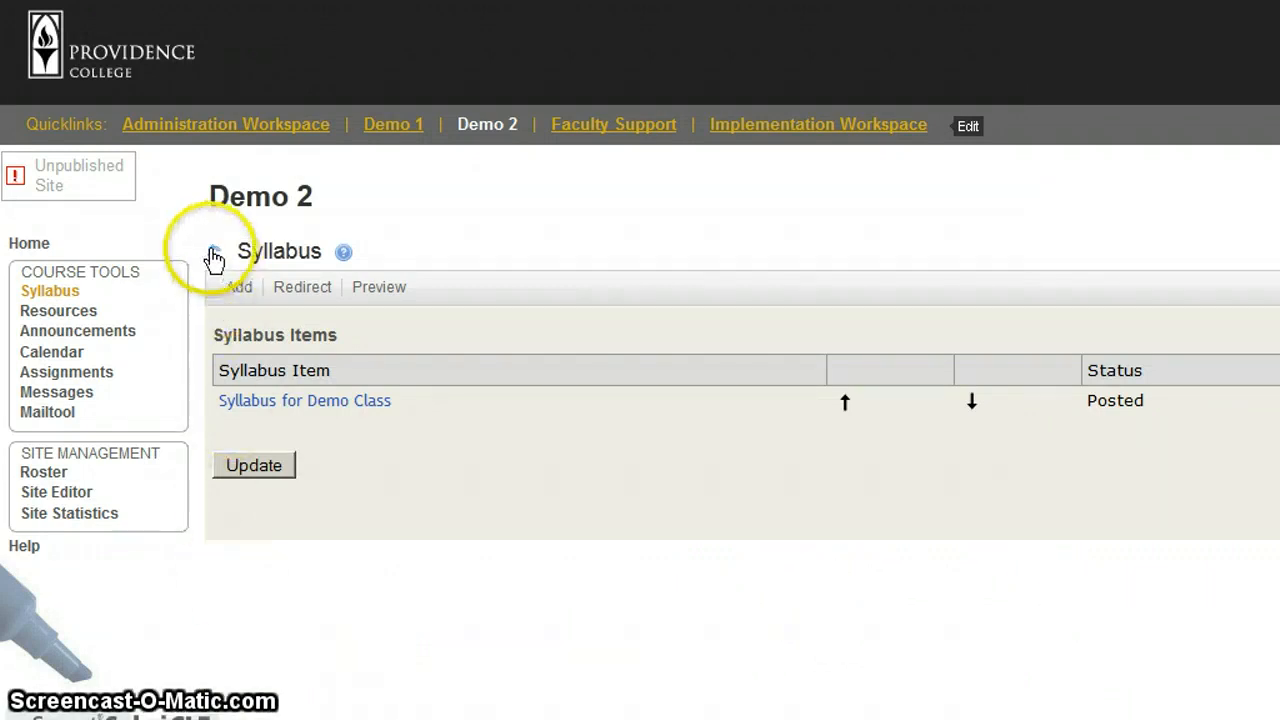
click(304, 400)
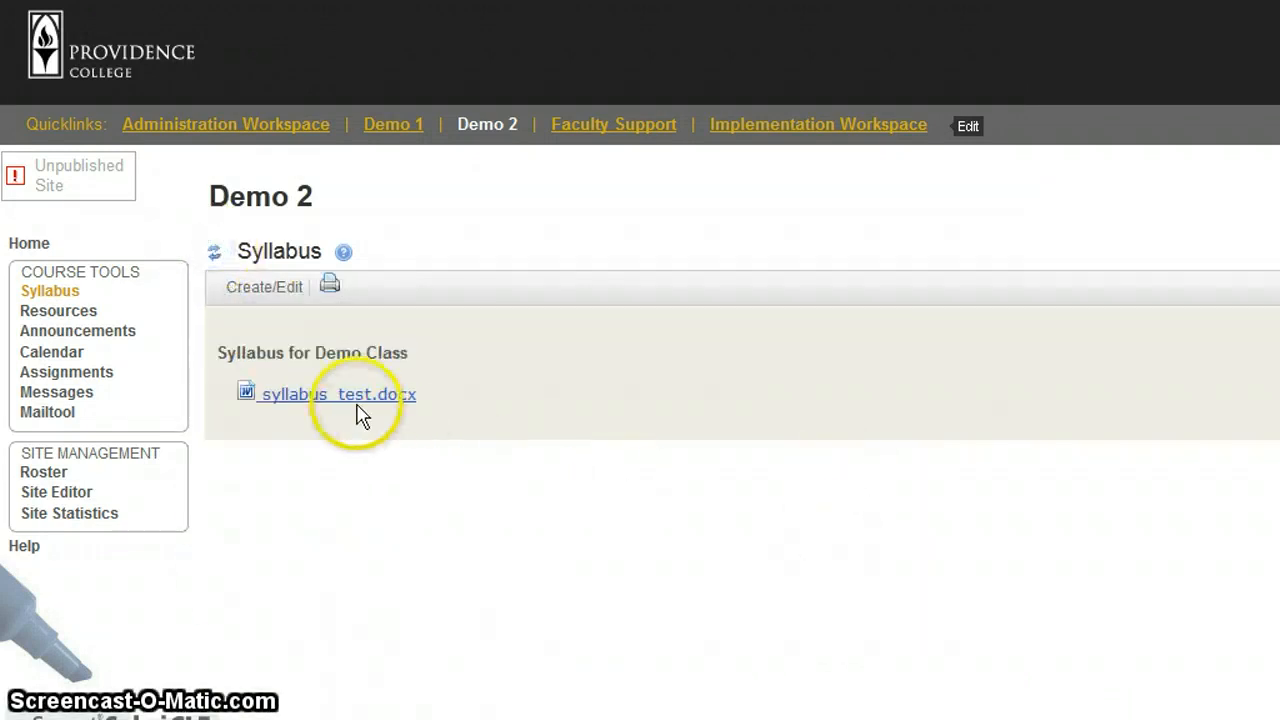